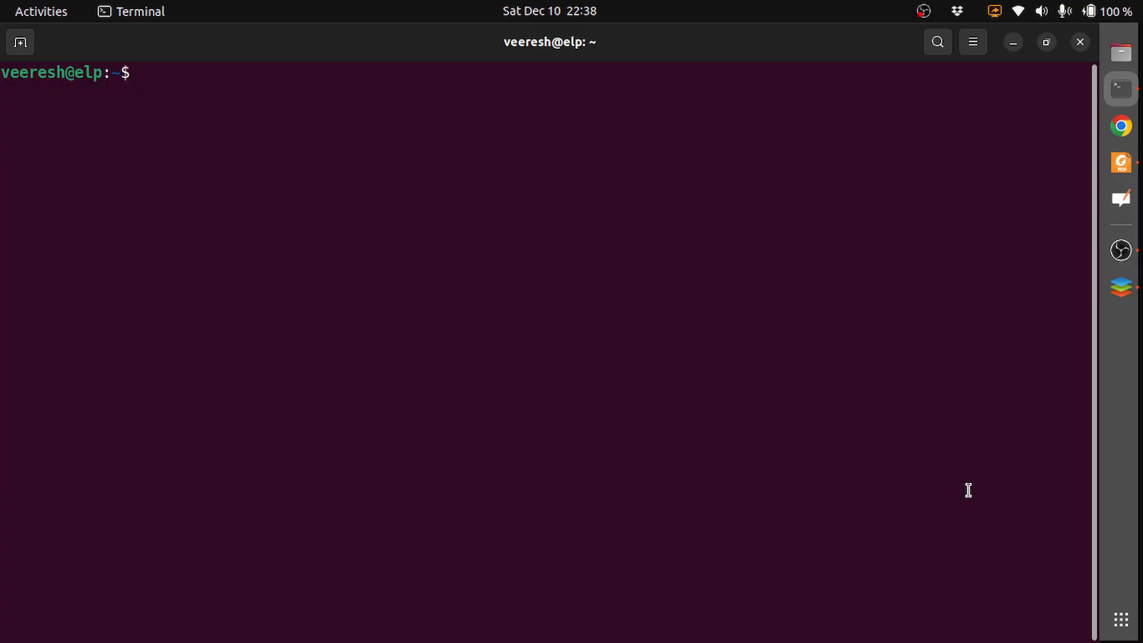
# Step: Move into elp_dev/toolchain/crosstool-ng and list its files
pyautogui.write('cd')
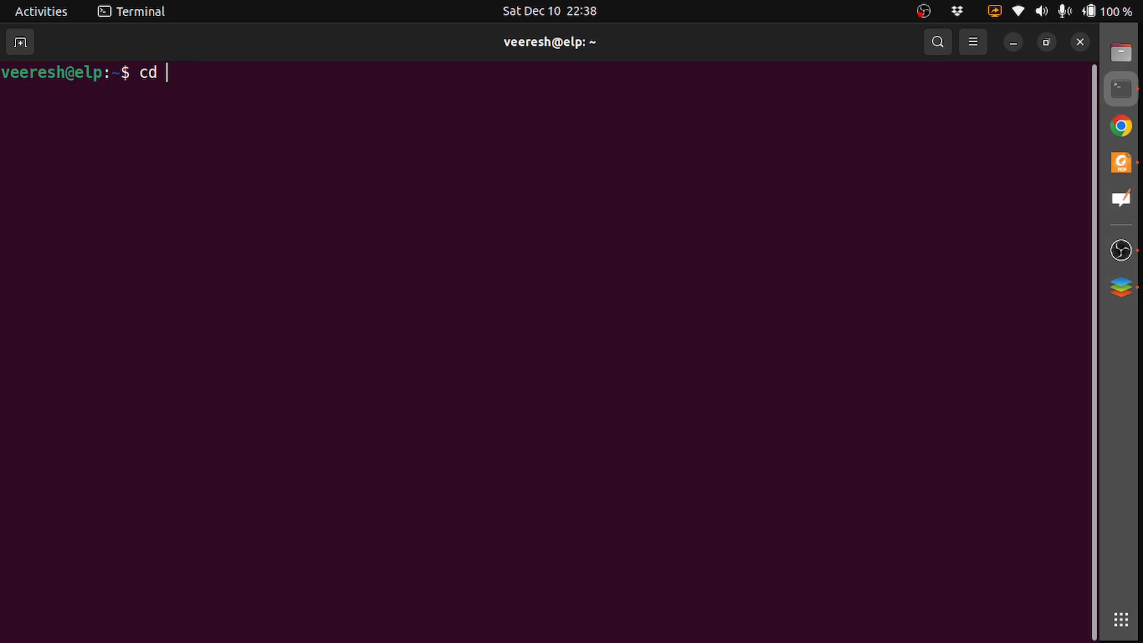
pyautogui.press('Return')
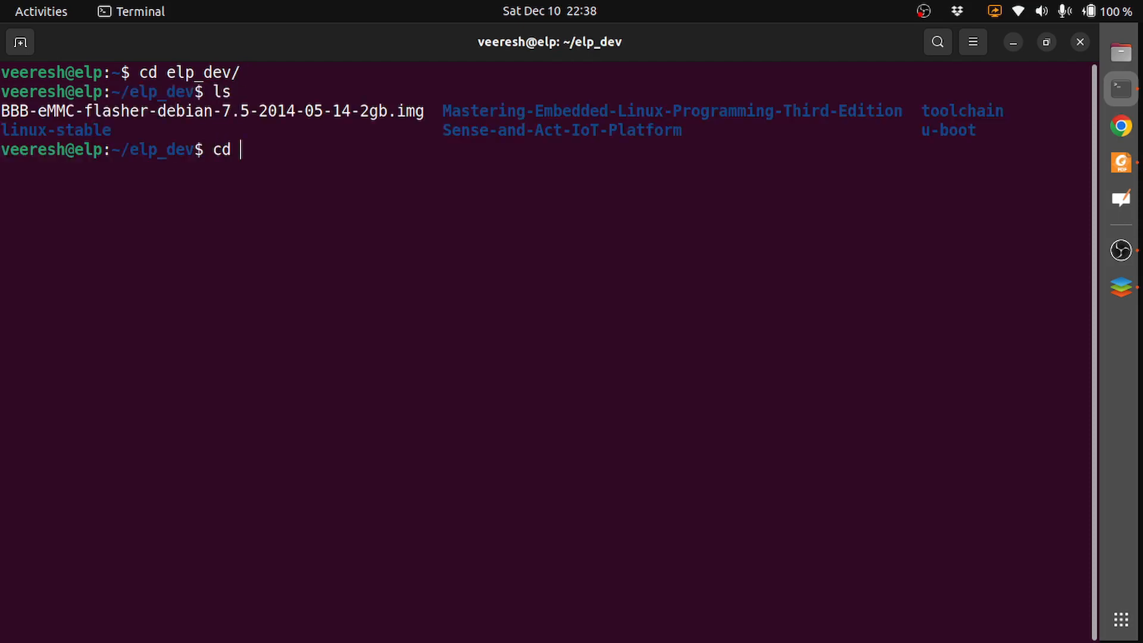
pyautogui.write('toolchain/')
pyautogui.write('cd crosstool-ng/')
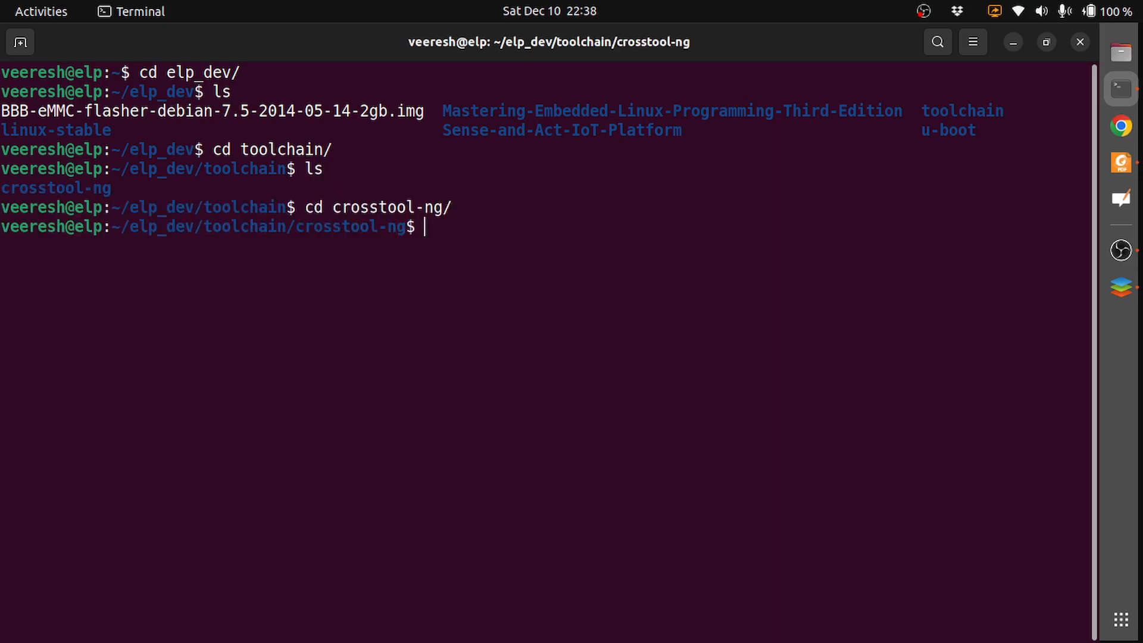
pyautogui.write('ls')
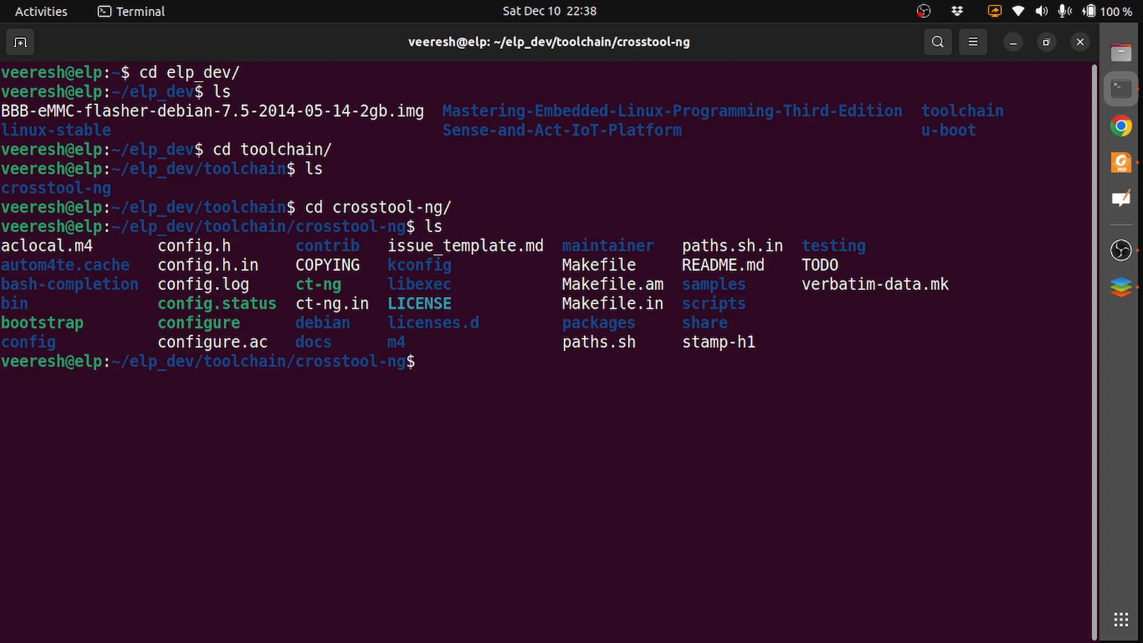
pyautogui.write('cd bin/')
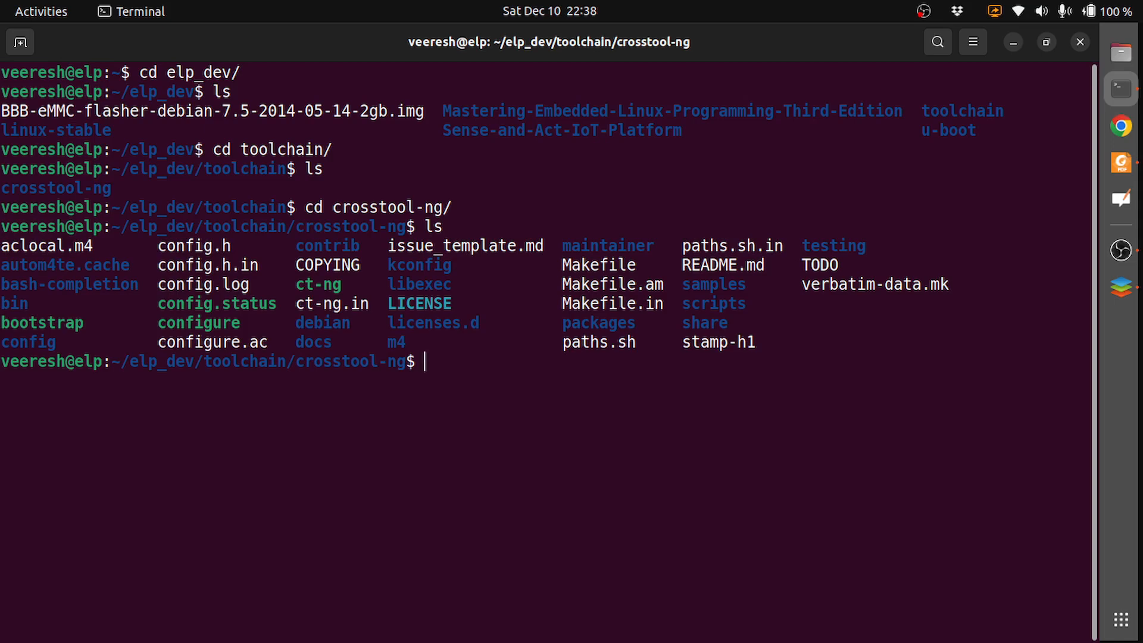
# Step: Enter the bin/ct-ng list-samples command at the prompt
pyautogui.write('bin')
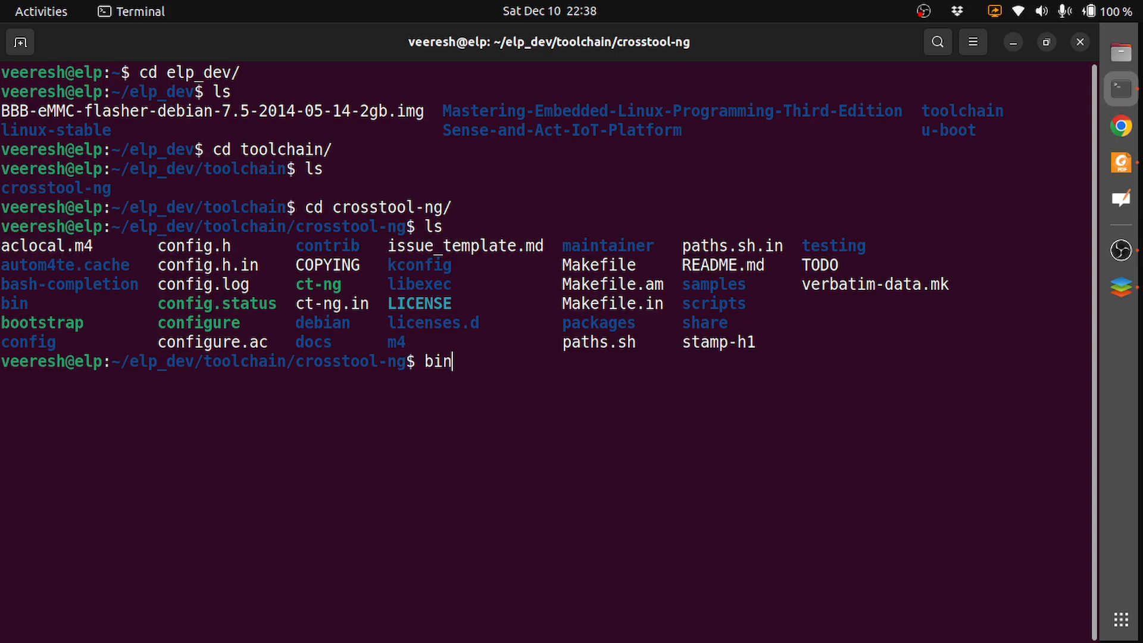
pyautogui.write('/ct-ng')
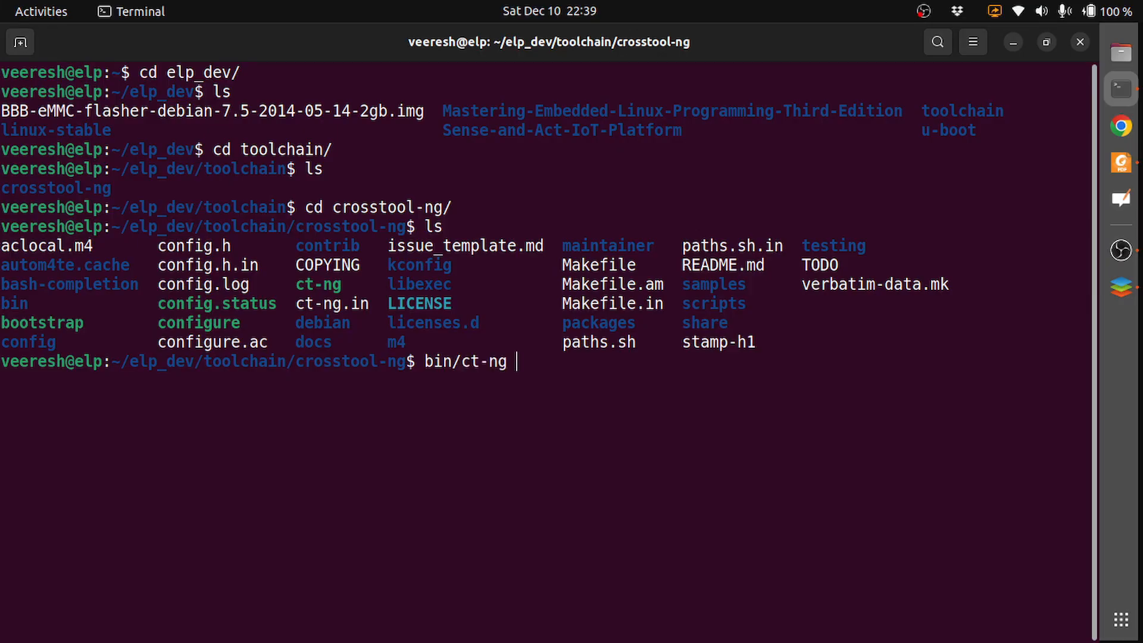
pyautogui.write('list-samples')
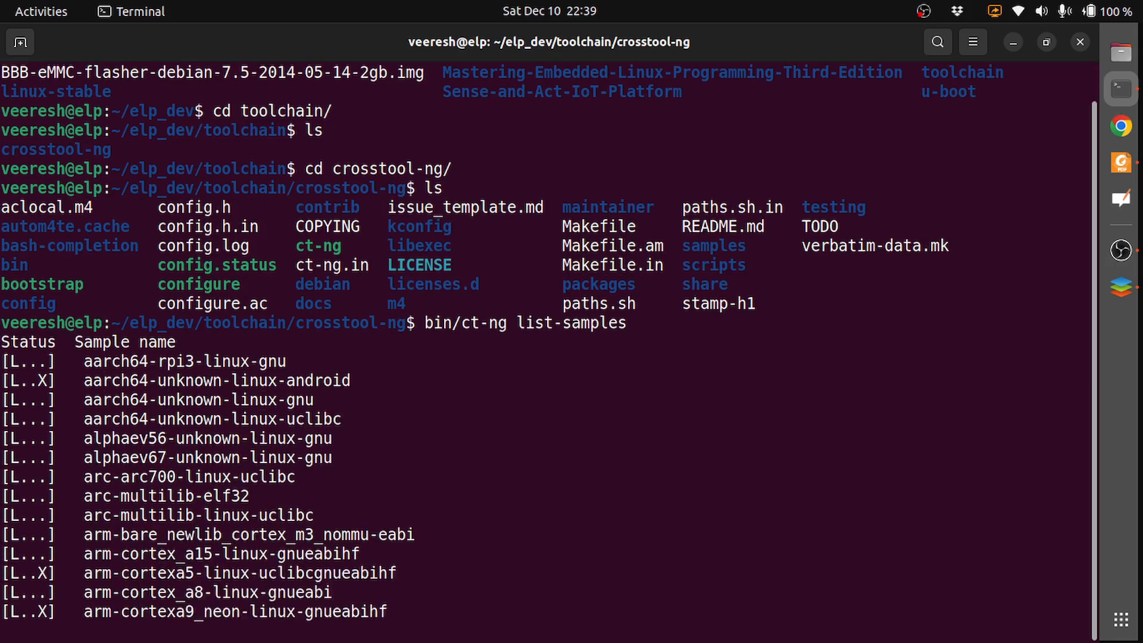
# Step: Scroll the ct-ng sample list down to the xtensa targets and status legend
pyautogui.scroll(-3)
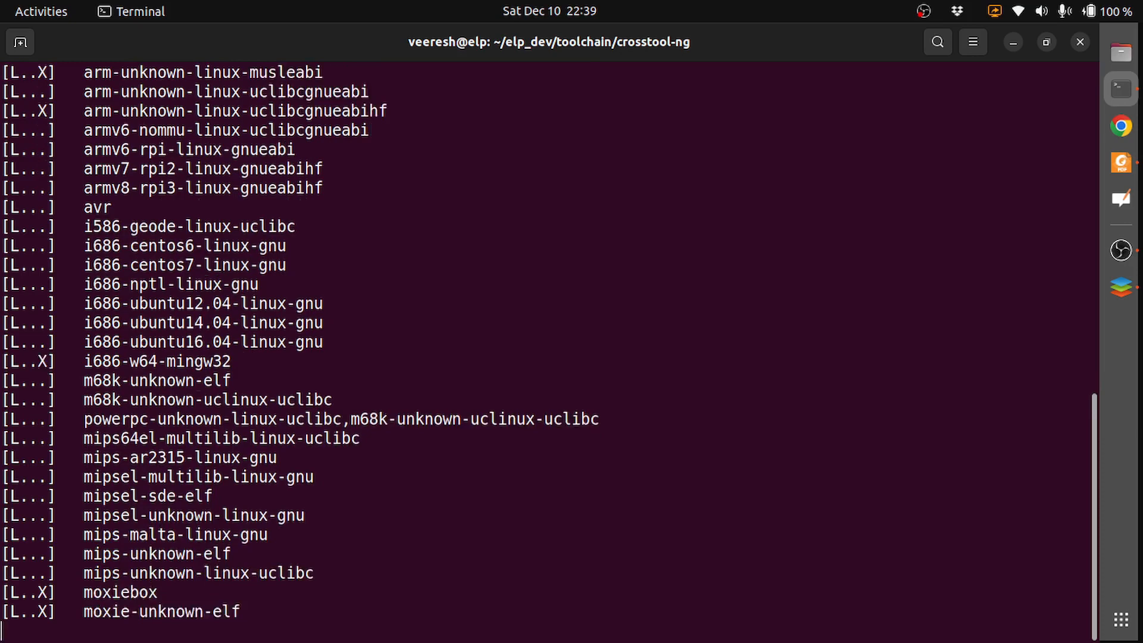
pyautogui.scroll(-3)
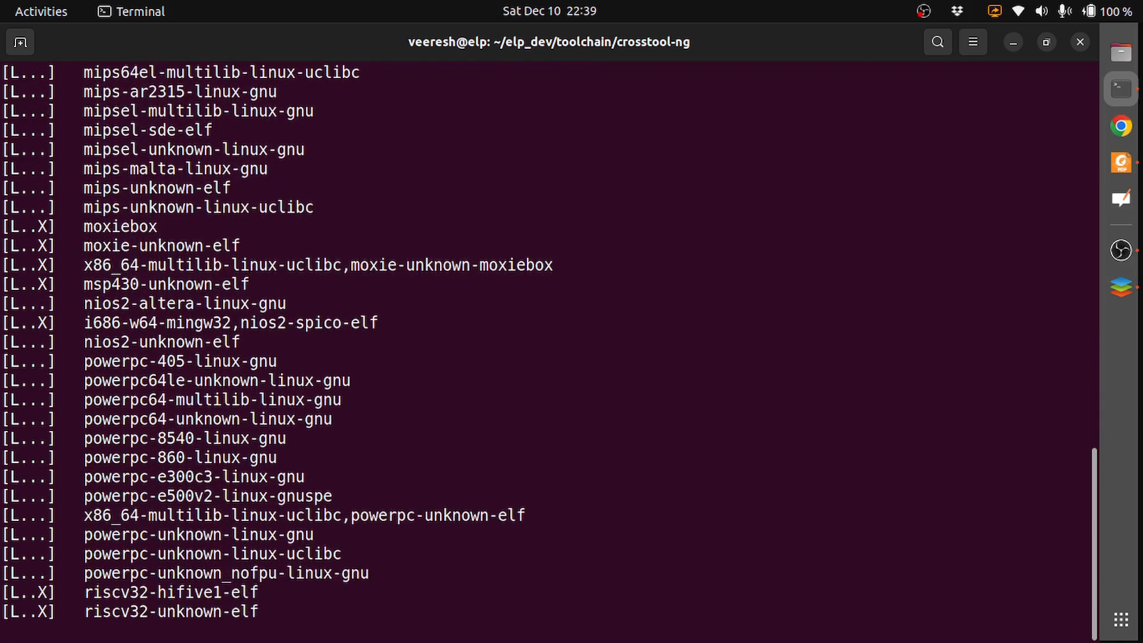
pyautogui.scroll(-3)
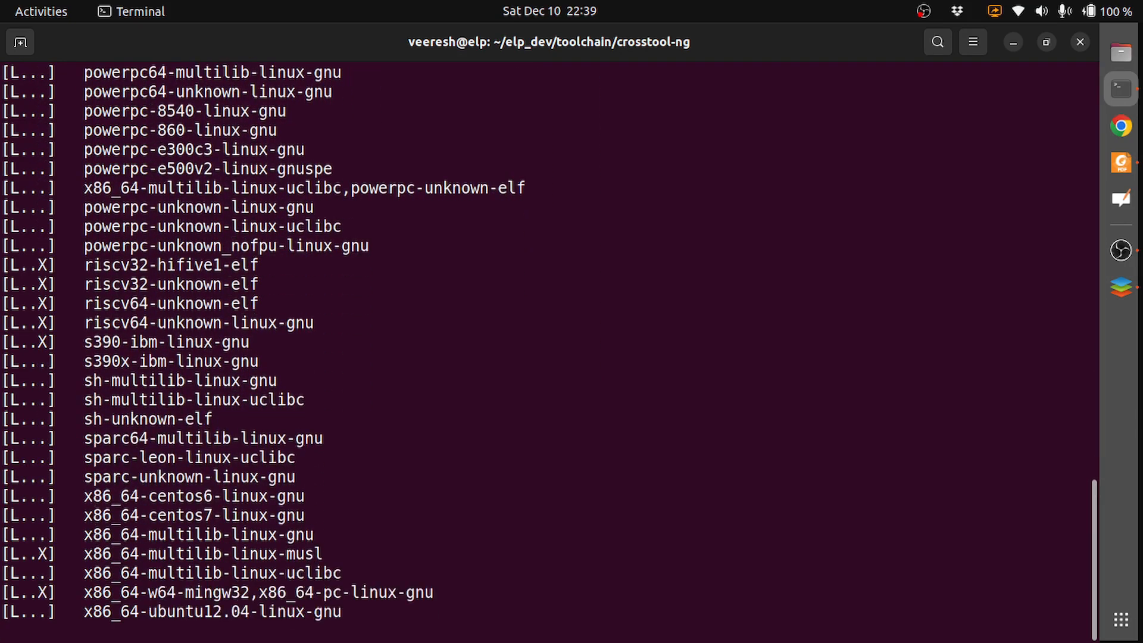
pyautogui.scroll(-3)
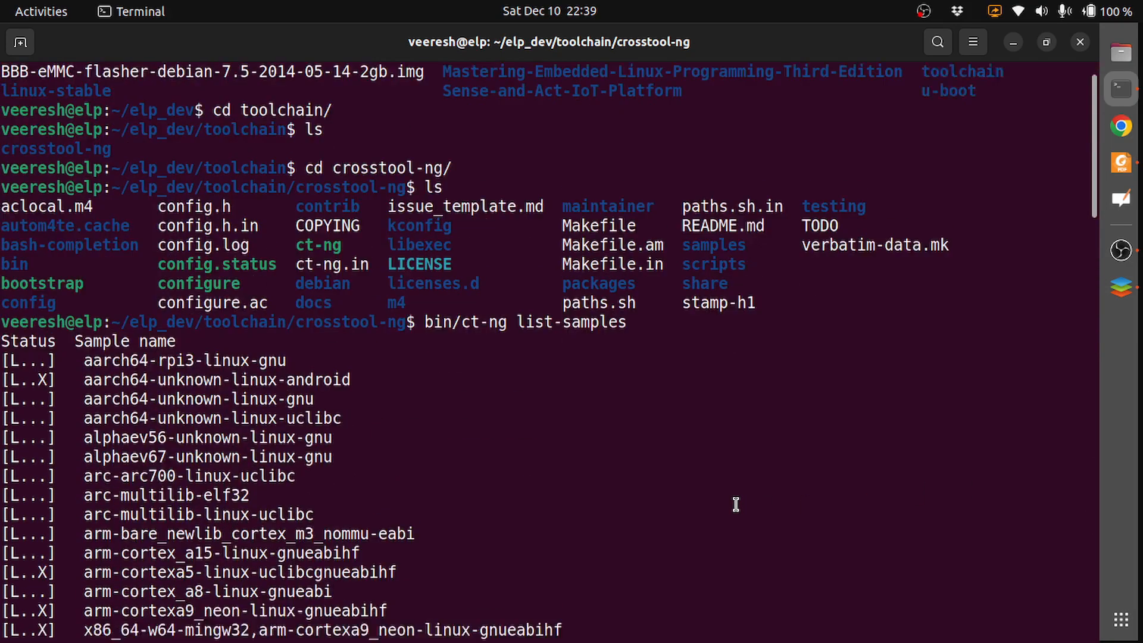
pyautogui.scroll(-3)
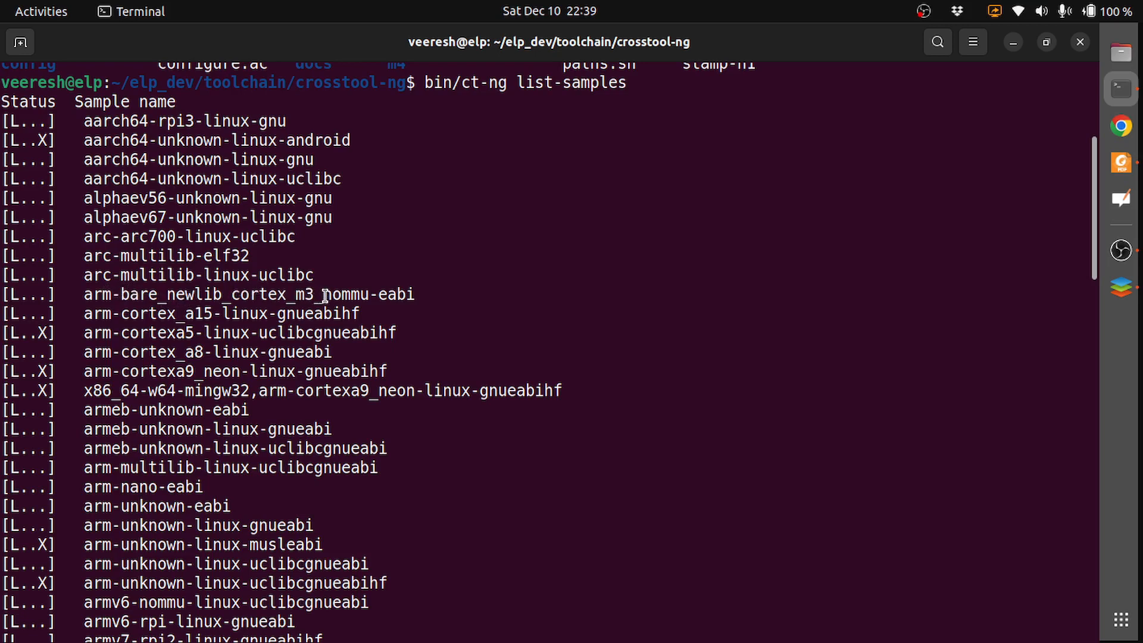
pyautogui.moveTo(335, 298)
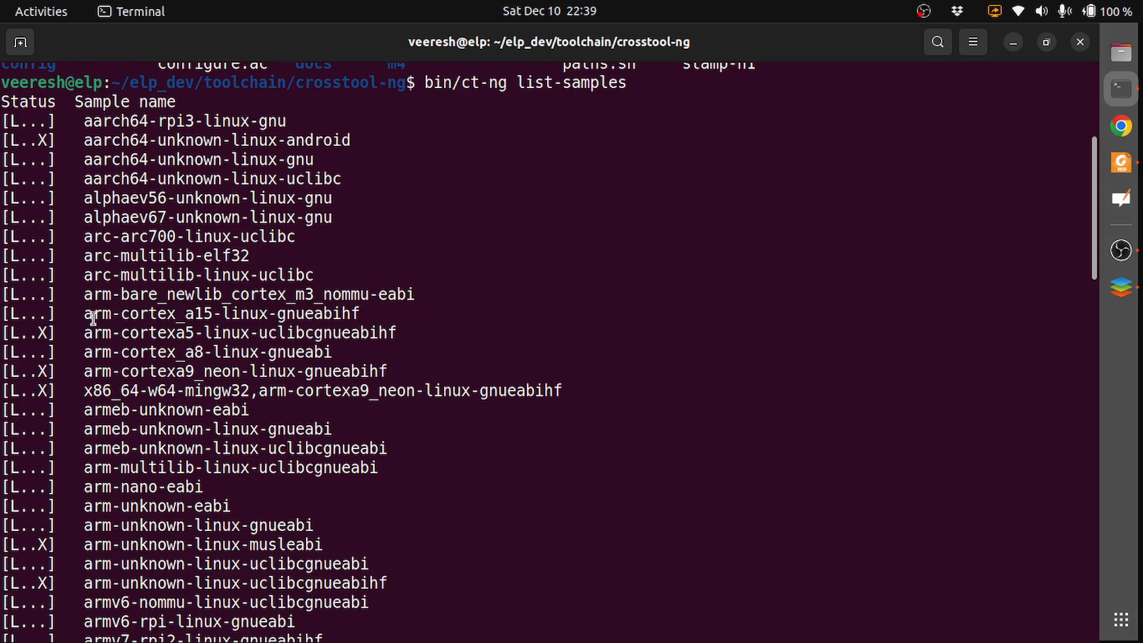
pyautogui.moveTo(164, 319)
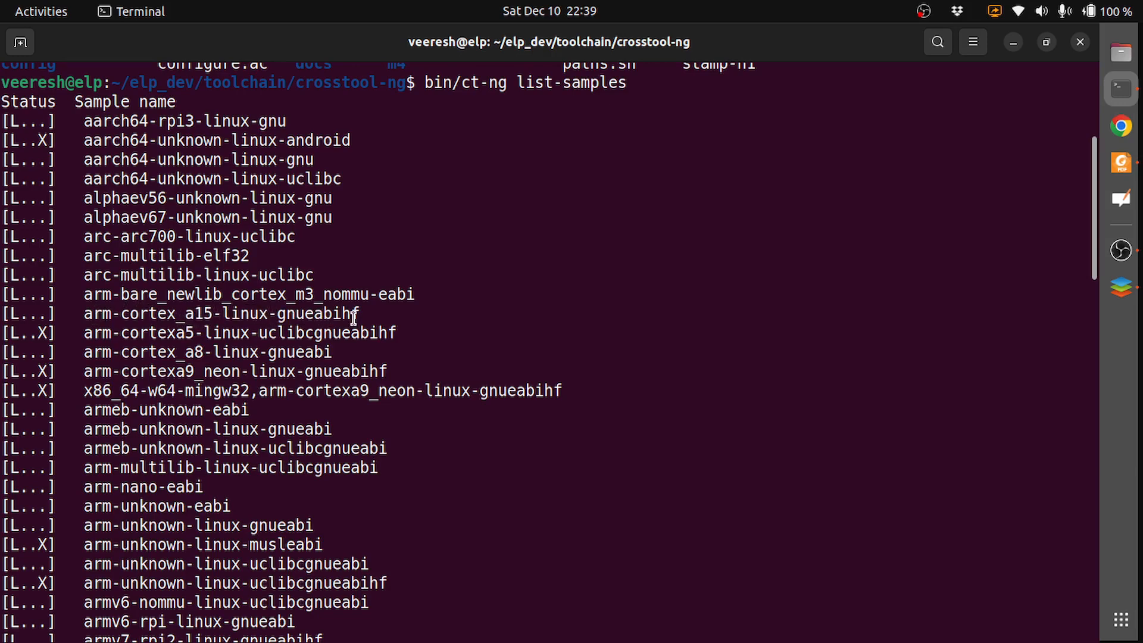
pyautogui.scroll(-3)
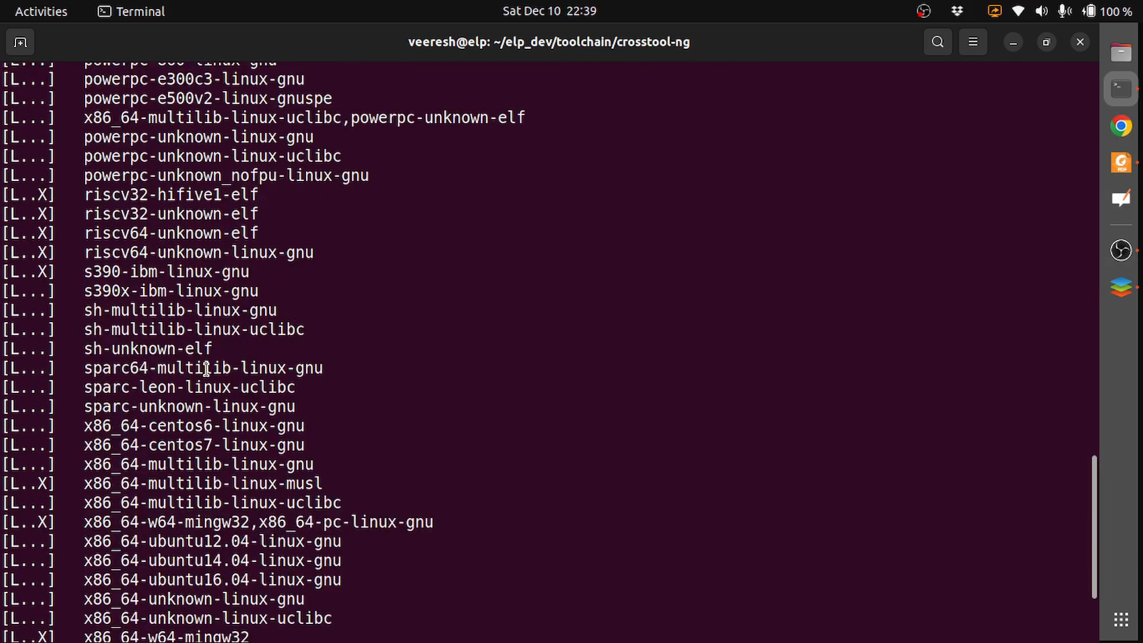
pyautogui.scroll(-3)
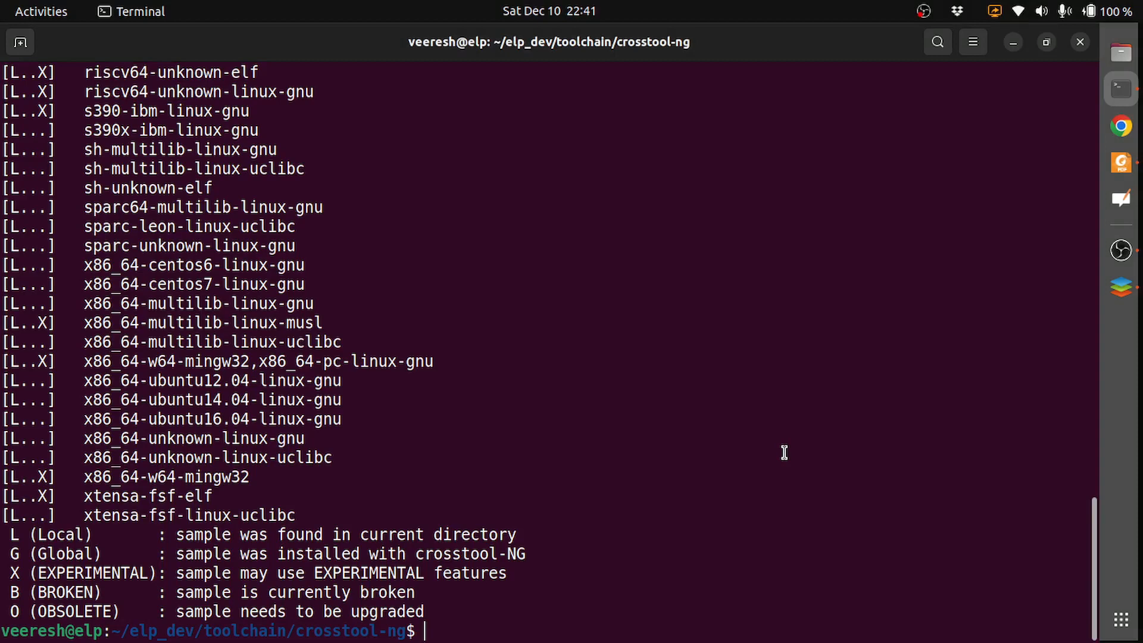
# Step: Configure crosstool-NG with the arm-cortex_a8-linux-gnueabi sample
pyautogui.write('bin')
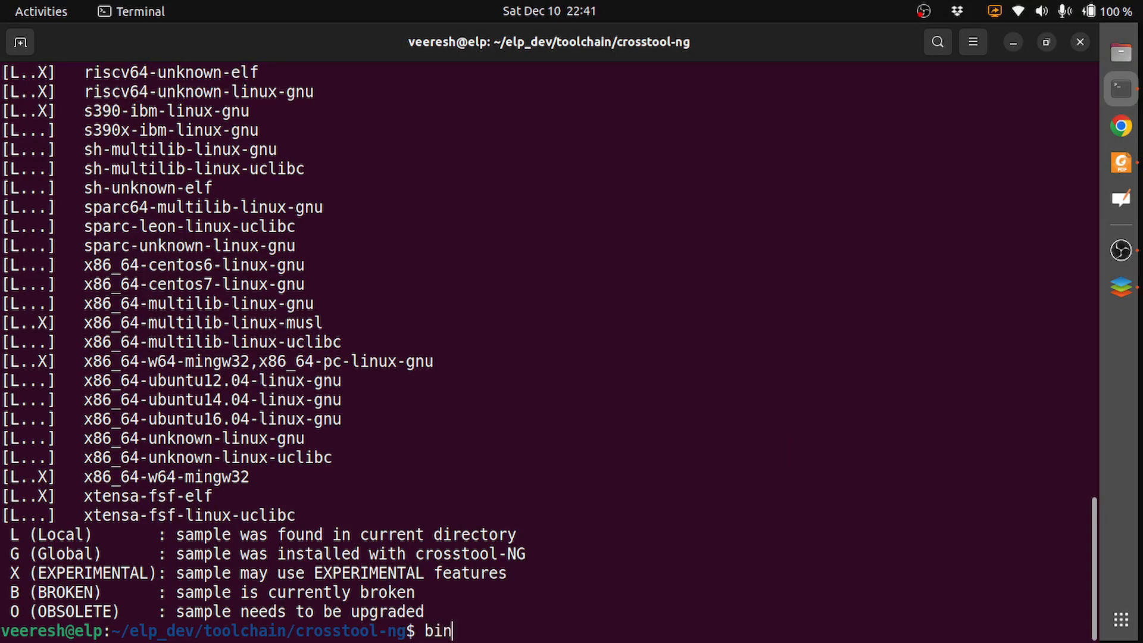
pyautogui.write('/ct-ng')
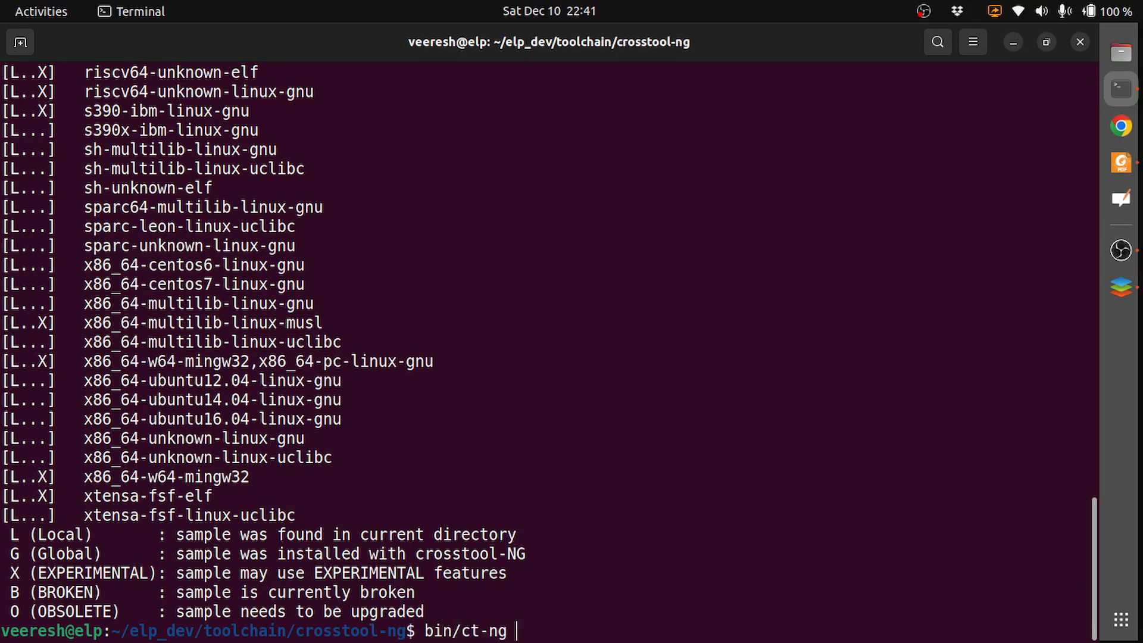
pyautogui.moveTo(556, 363)
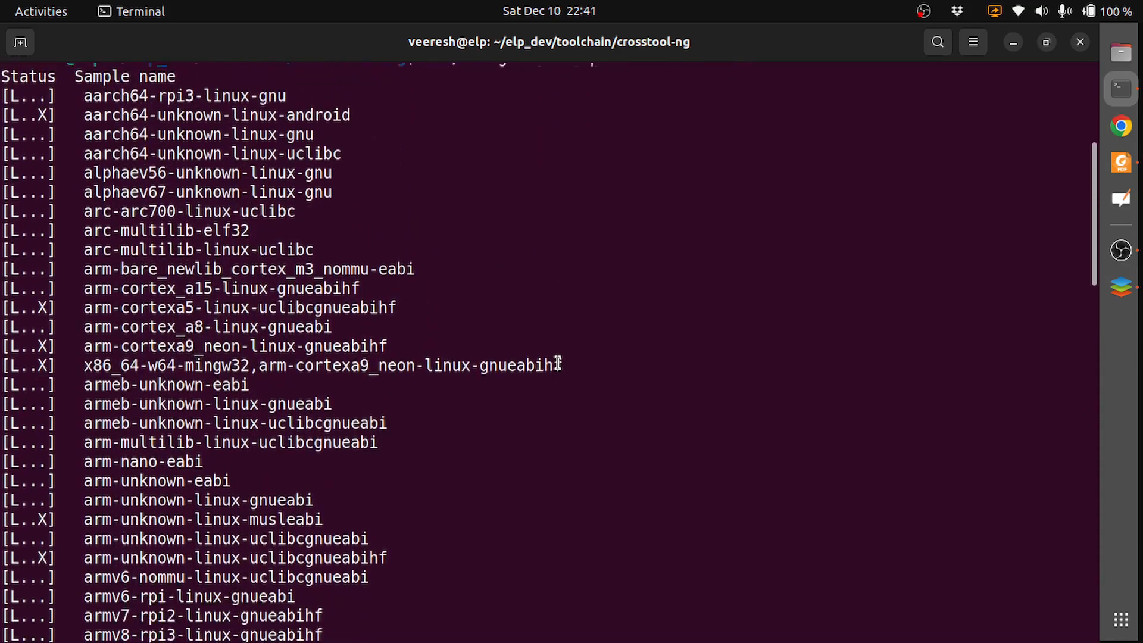
pyautogui.scroll(-3)
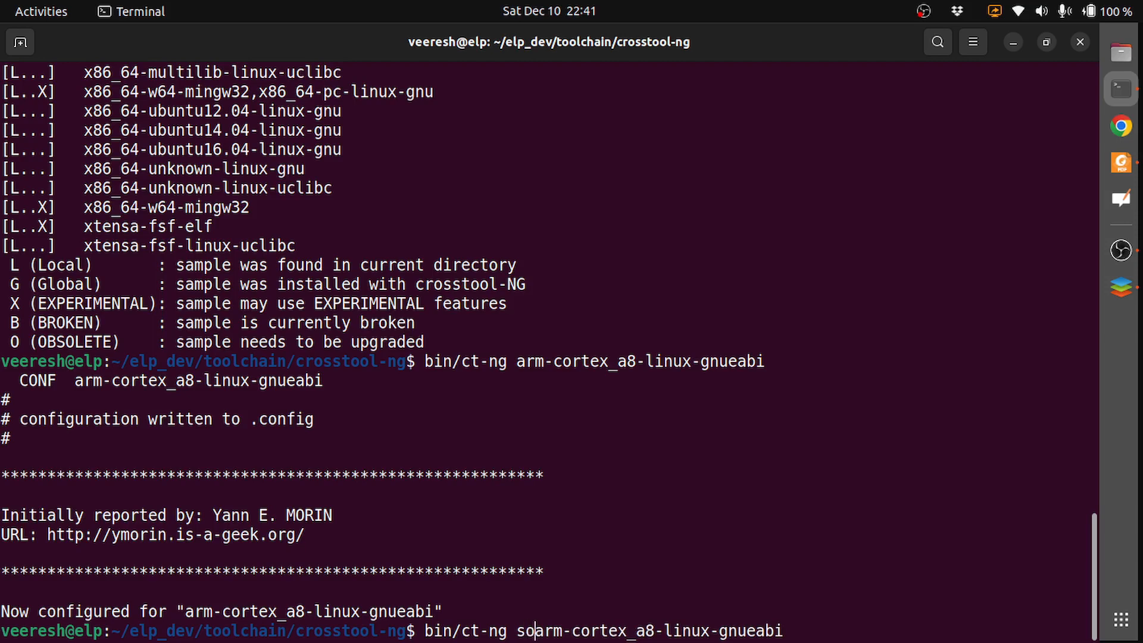
# Step: Show the sample's details: gcc-8.3.0, glibc-2.29, linux-4.20.8, binutils-2.32
pyautogui.press('BackSpace')
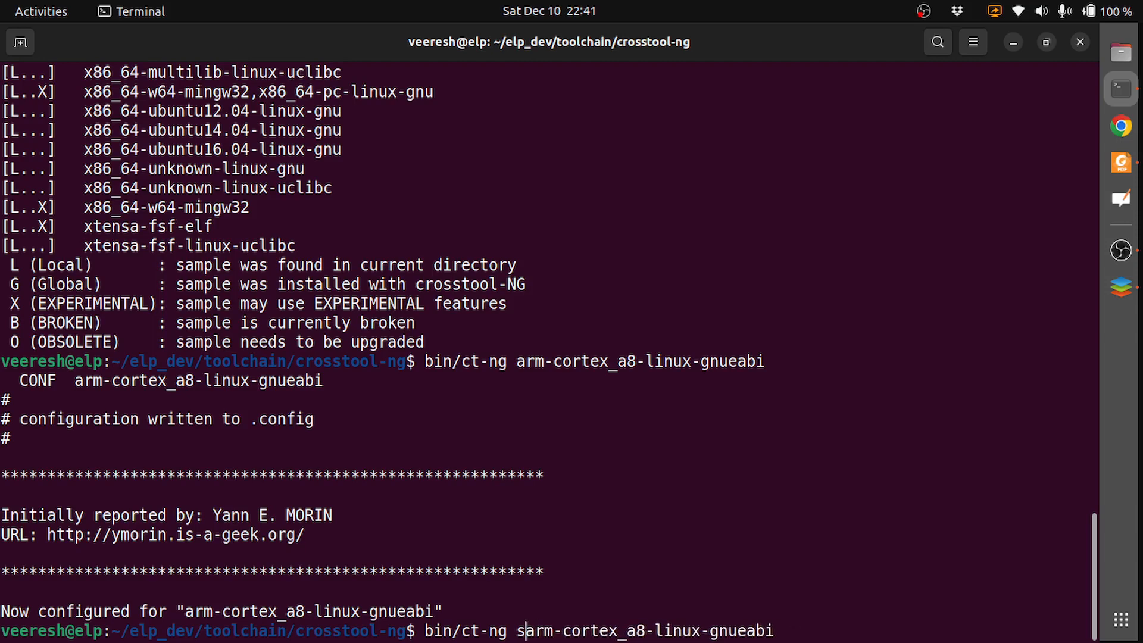
pyautogui.write('how-')
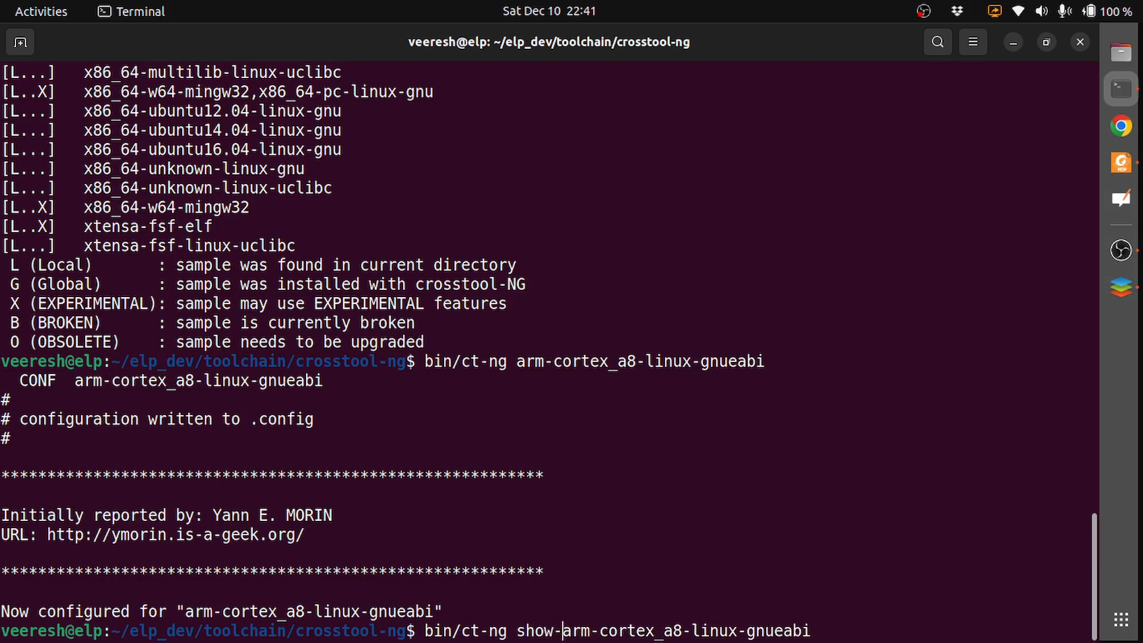
pyautogui.press('Return')
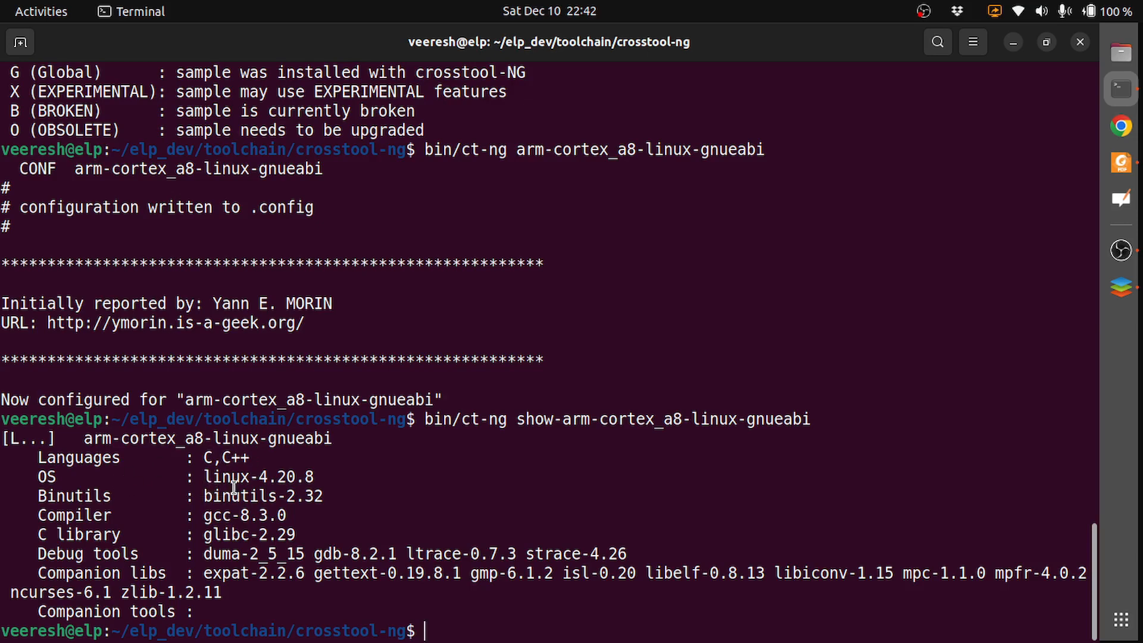
pyautogui.moveTo(309, 477)
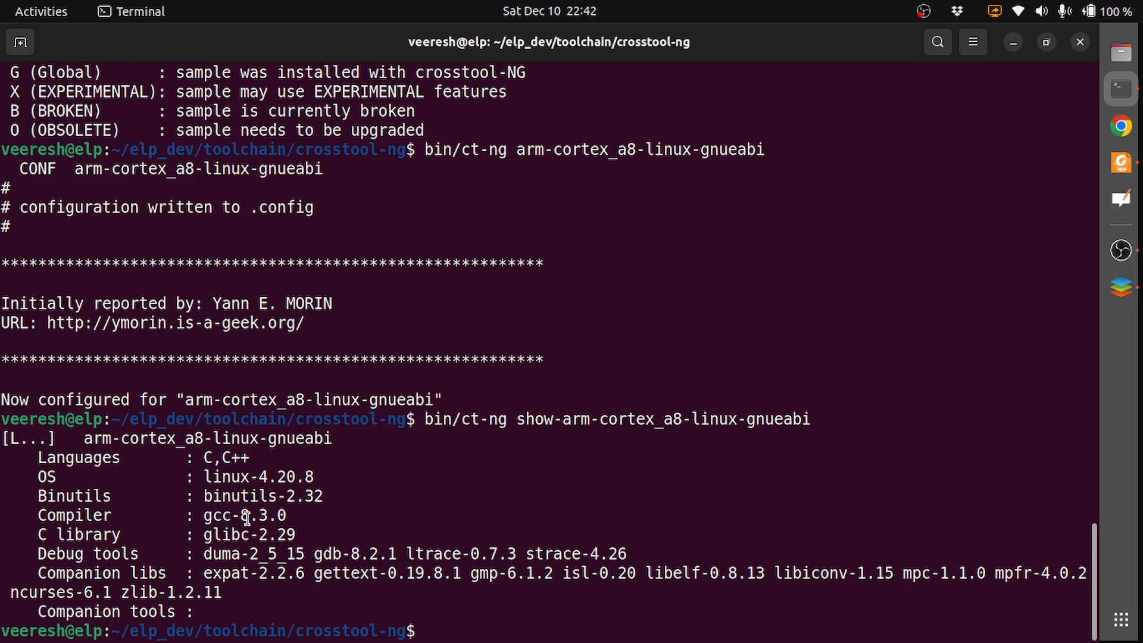
pyautogui.moveTo(244, 515)
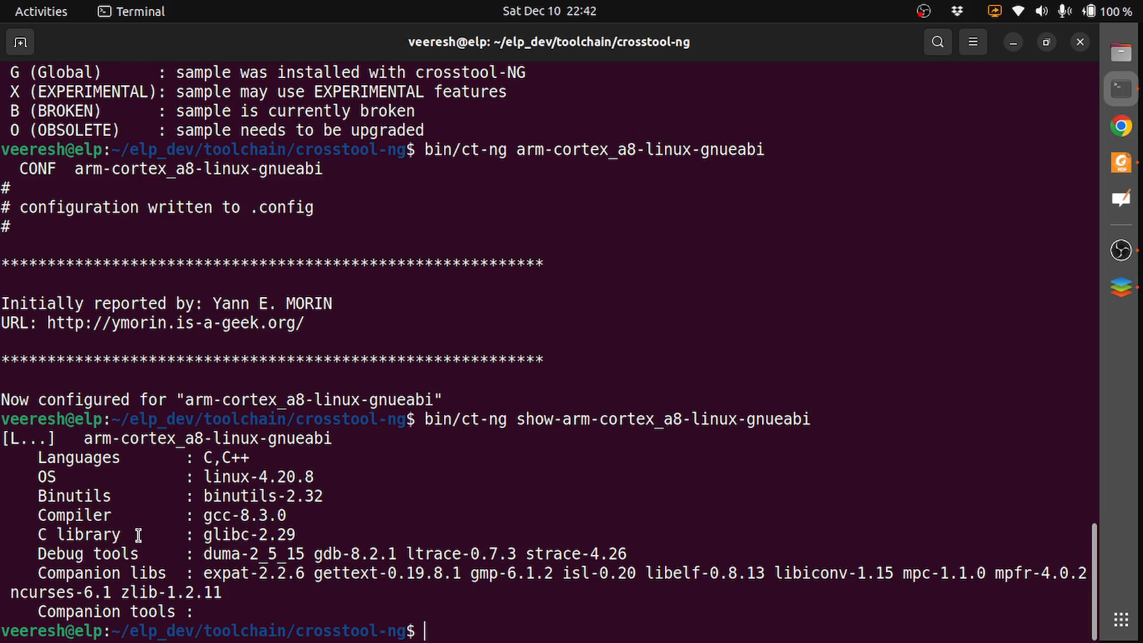
pyautogui.moveTo(304, 539)
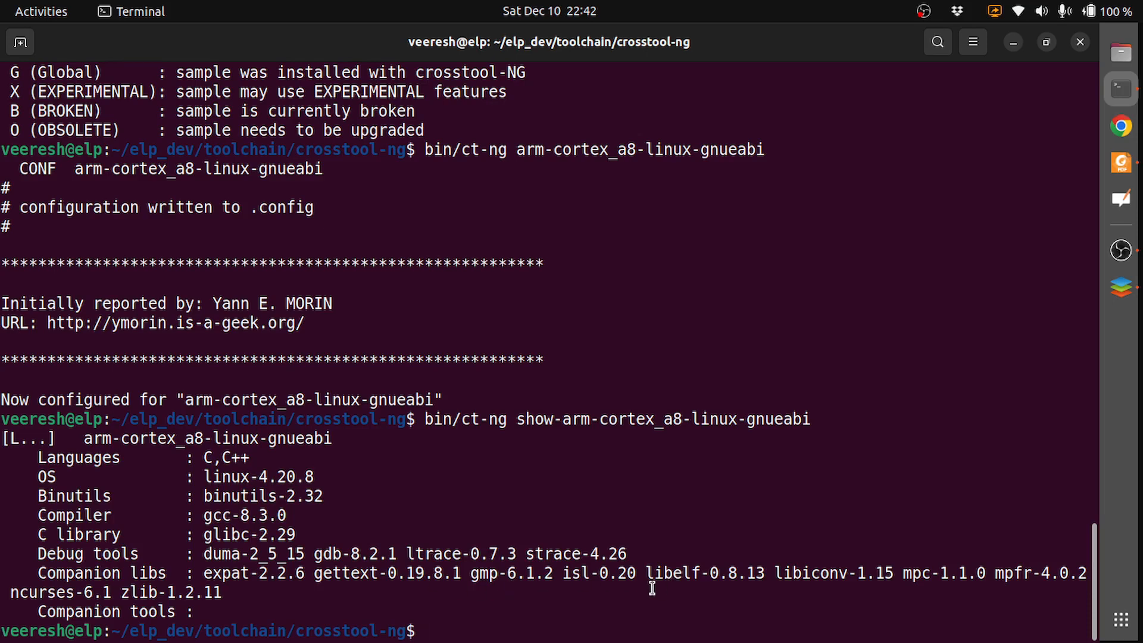
pyautogui.moveTo(352, 581)
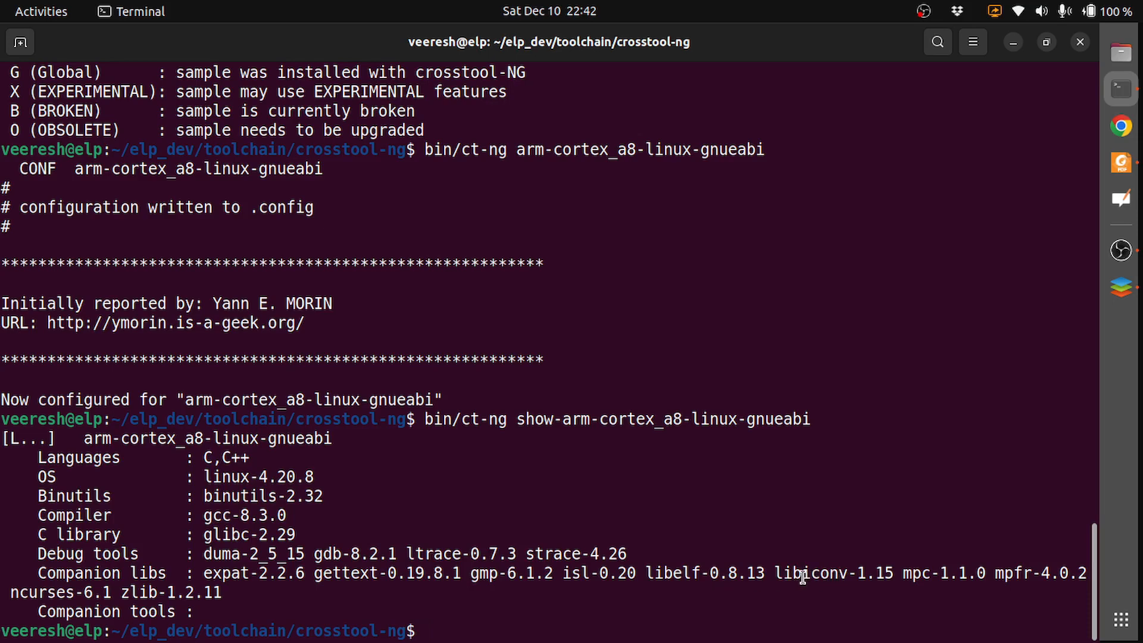
pyautogui.moveTo(881, 582)
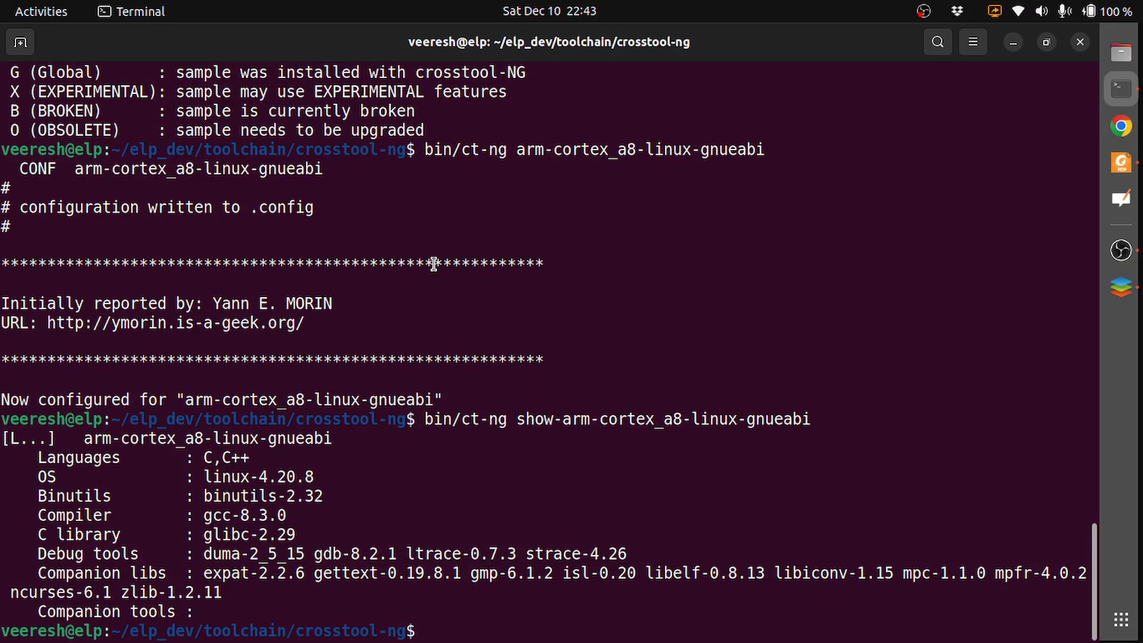
# Step: Rerun bin/ct-ng arm-cortex_a8-linux-gnueabi to rewrite .config for that target
pyautogui.write('bin/ct-ng arm-cortex_a8-linux-gnueabi')
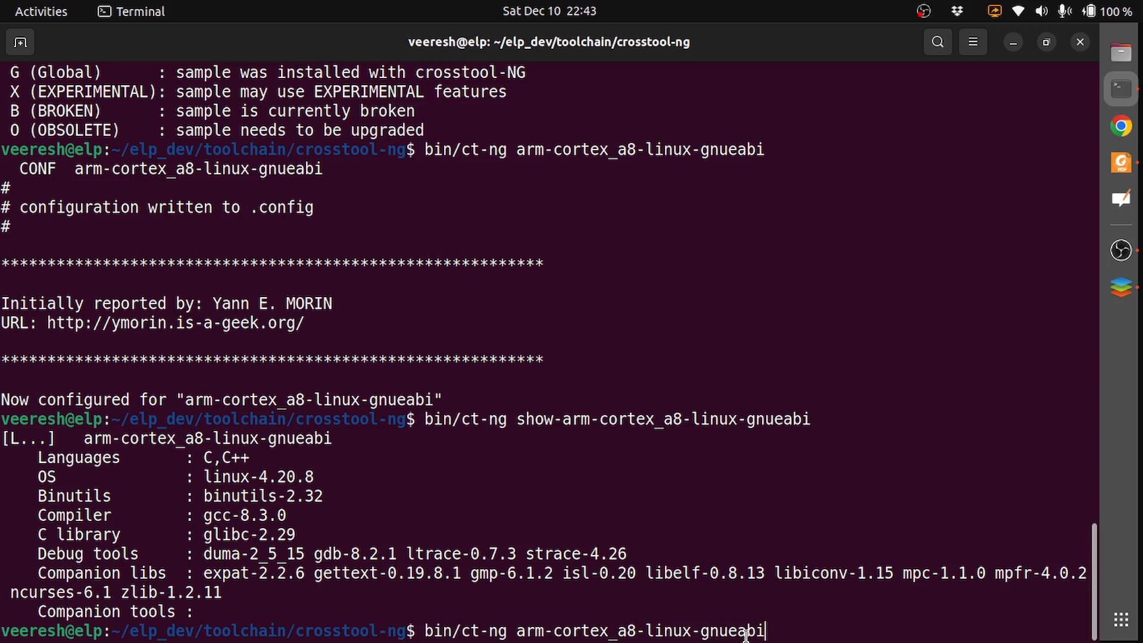
pyautogui.press('Return')
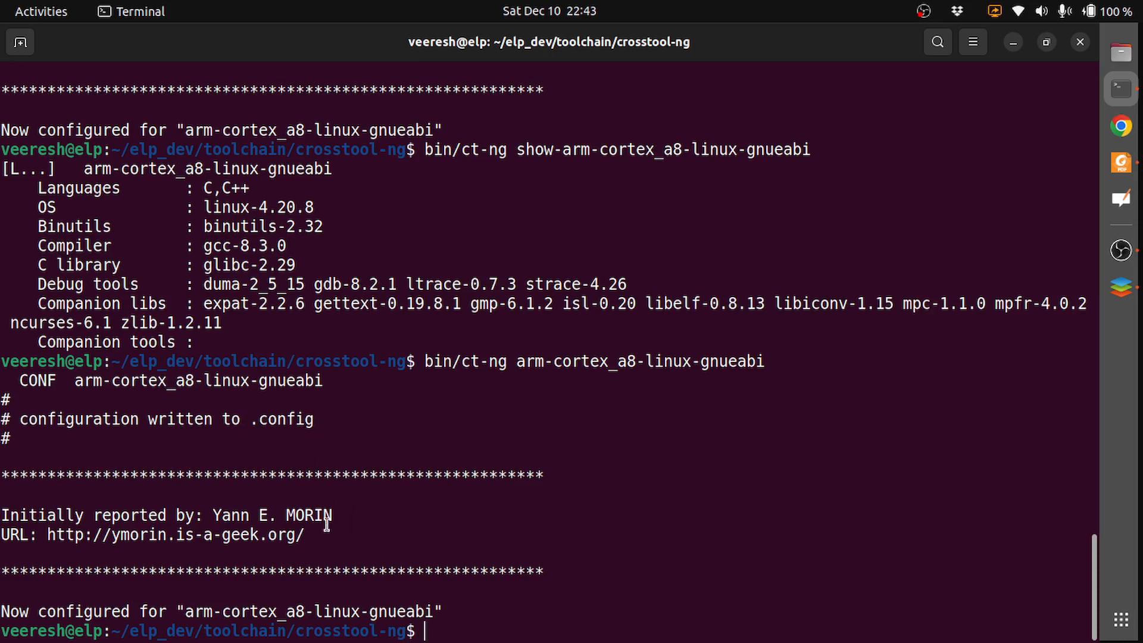
pyautogui.moveTo(422, 504)
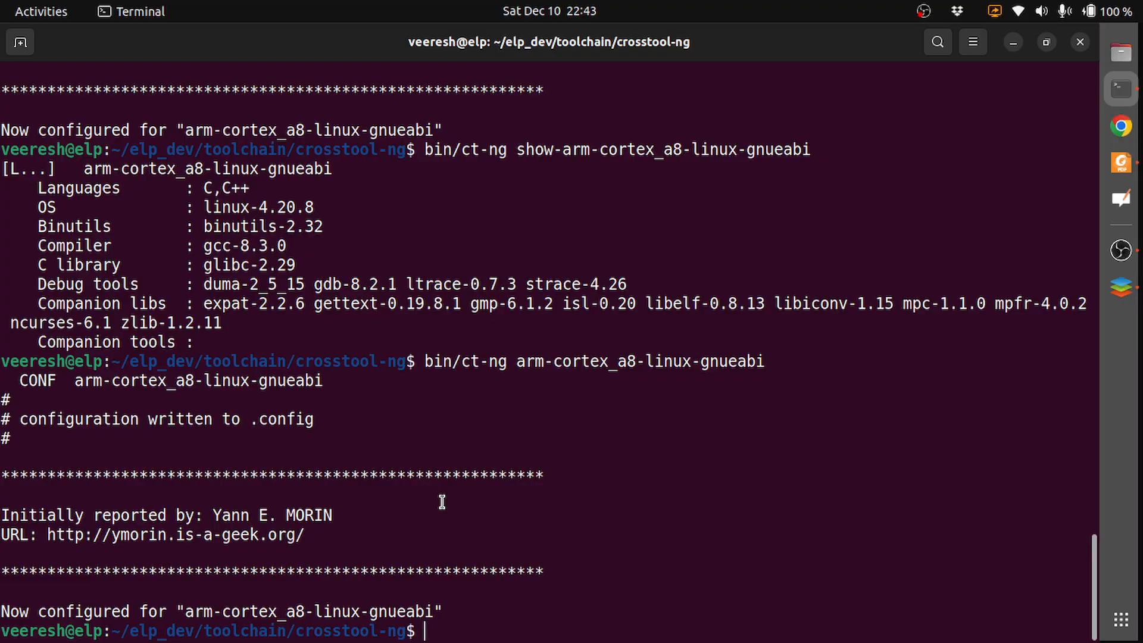
# Step: Launch ct-ng menuconfig and turn off 'Render the toolchain read-only' in Paths and misc options
pyautogui.write('bin/ct-ng arm-cortex_a8-linux-gnueabi')
pyautogui.write('bin/ct-ng men')
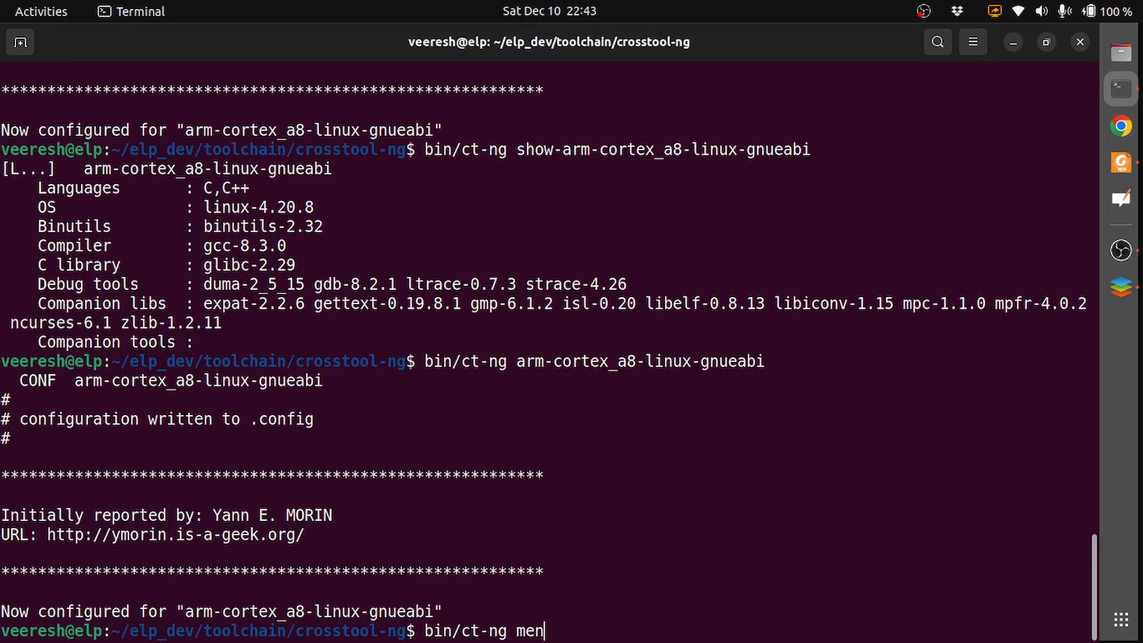
pyautogui.write('uconfig')
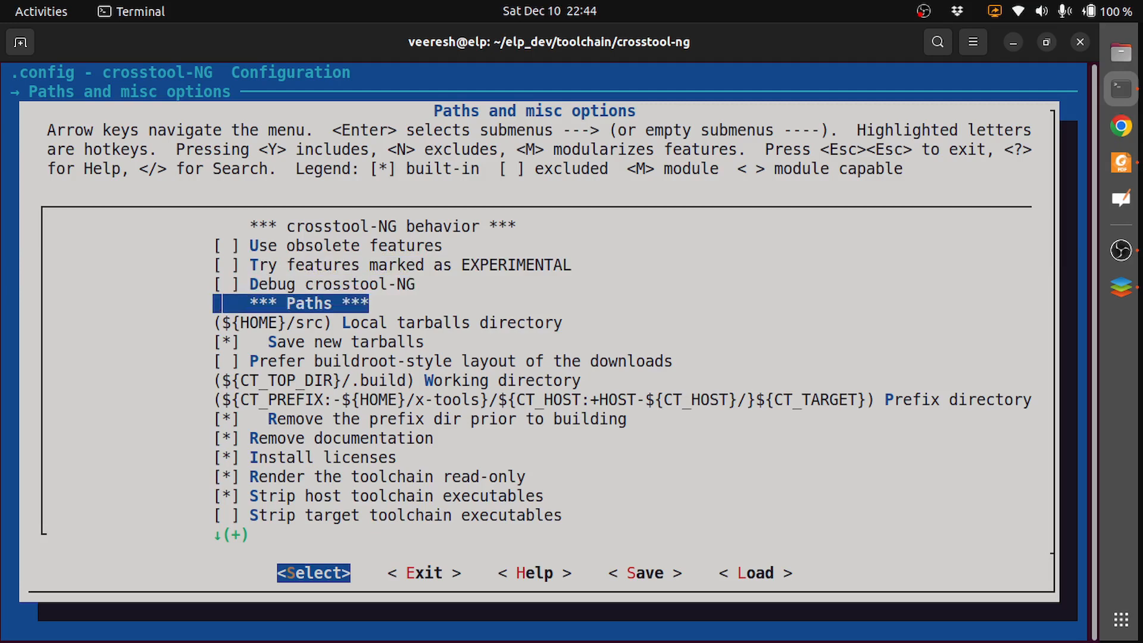
pyautogui.press('Down')
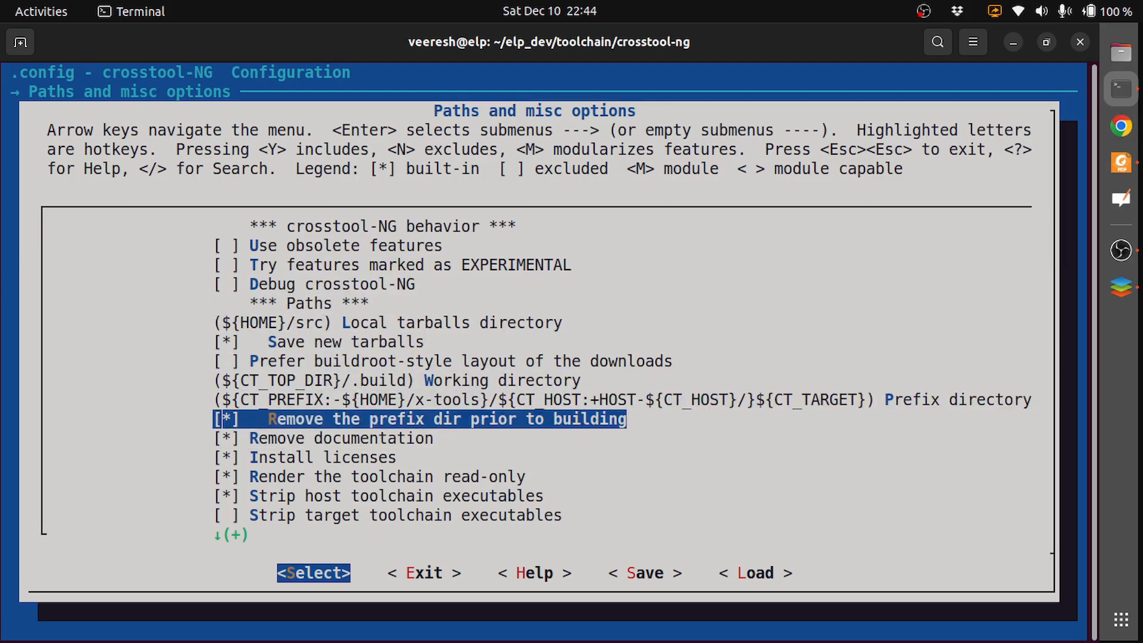
pyautogui.press('Down')
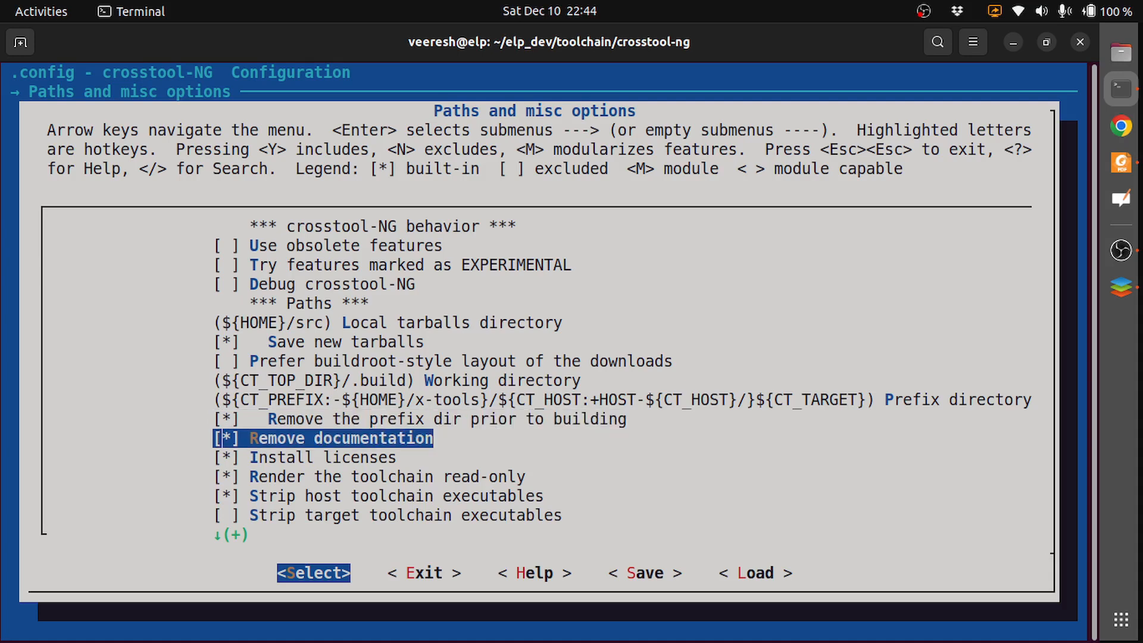
pyautogui.scroll(-3)
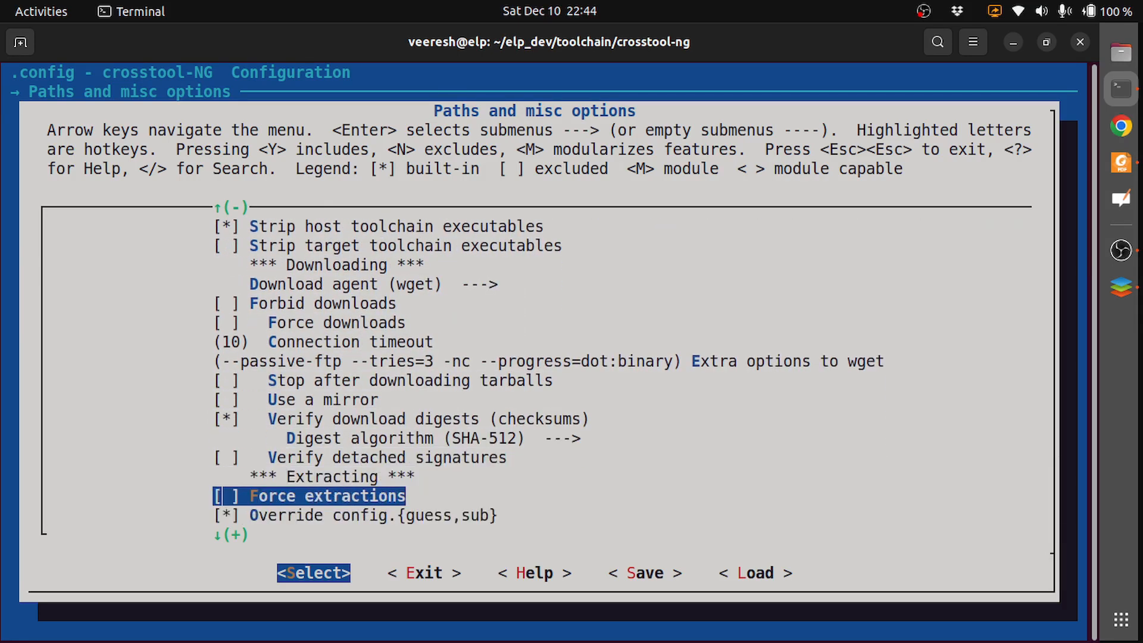
pyautogui.scroll(-3)
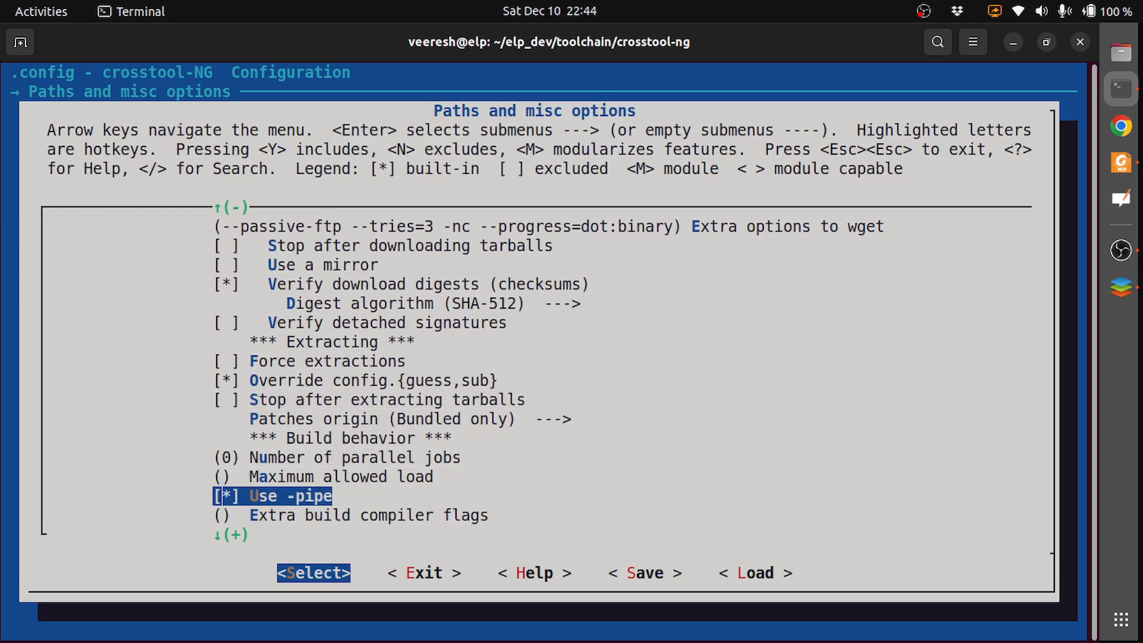
pyautogui.scroll(-3)
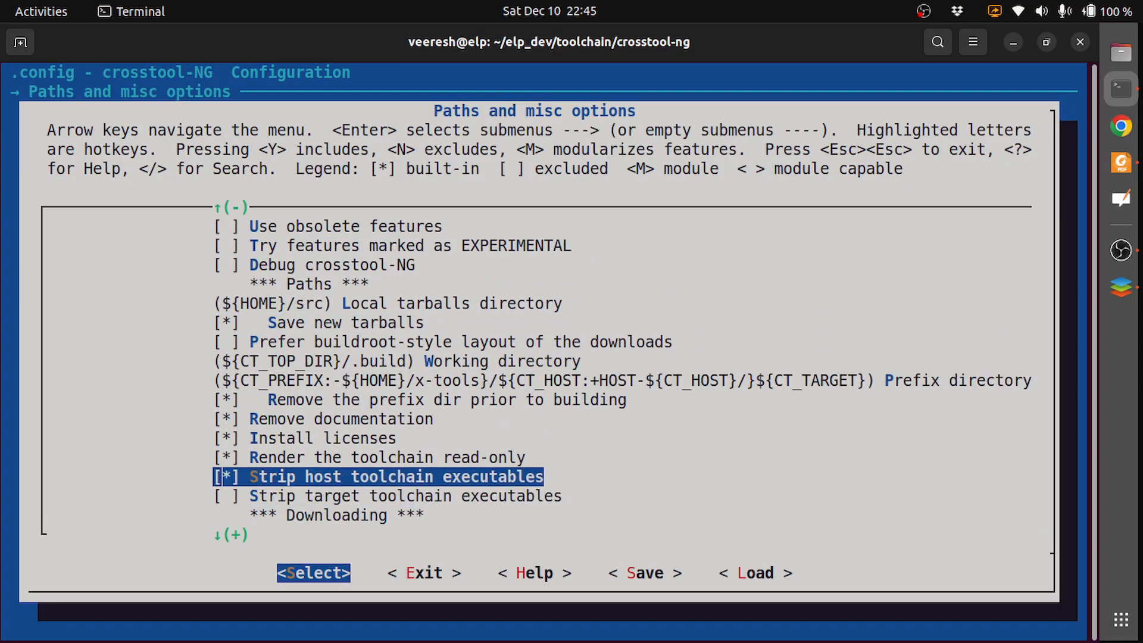
pyautogui.press('Up')
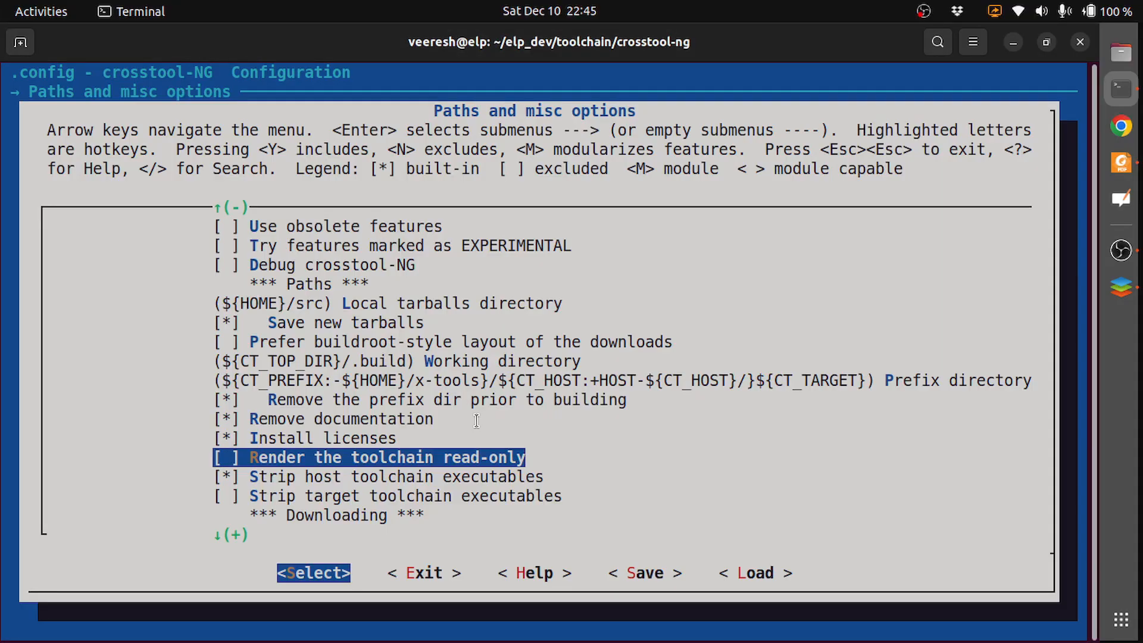
pyautogui.press('Up')
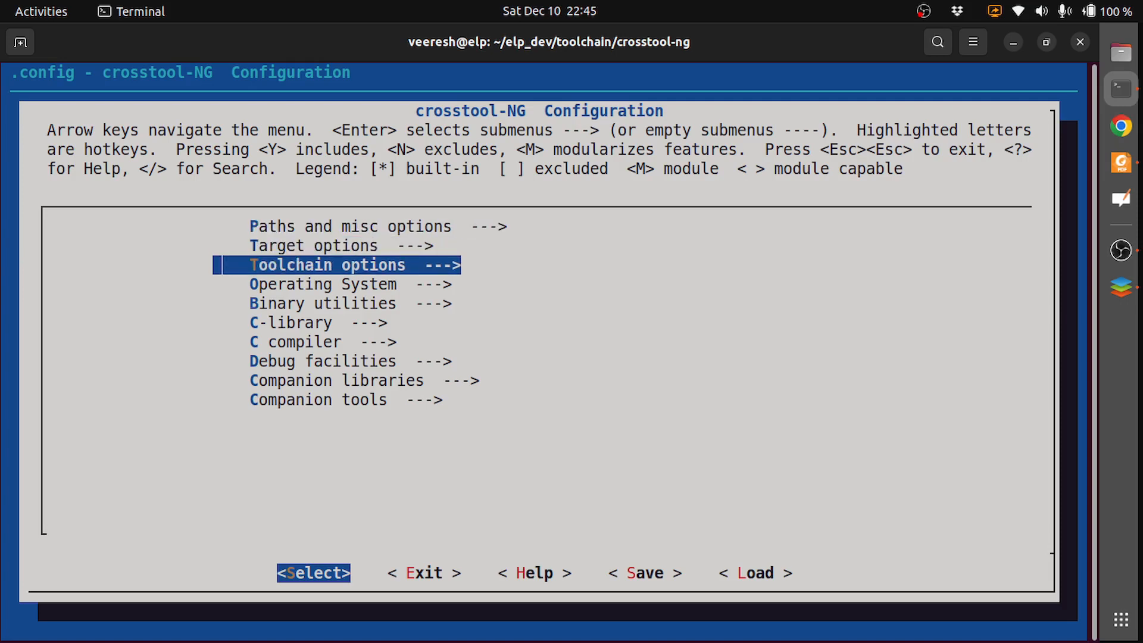
# Step: Set target floating point to hardware (FPU) with the neon FPU and save .config
pyautogui.press('Up')
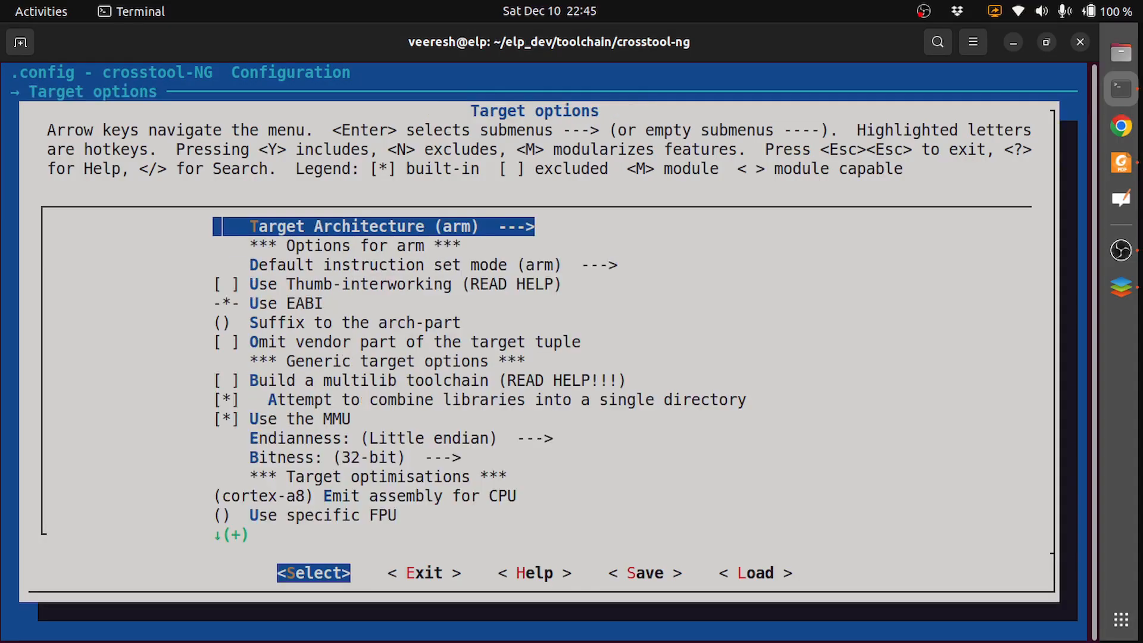
pyautogui.press('Down')
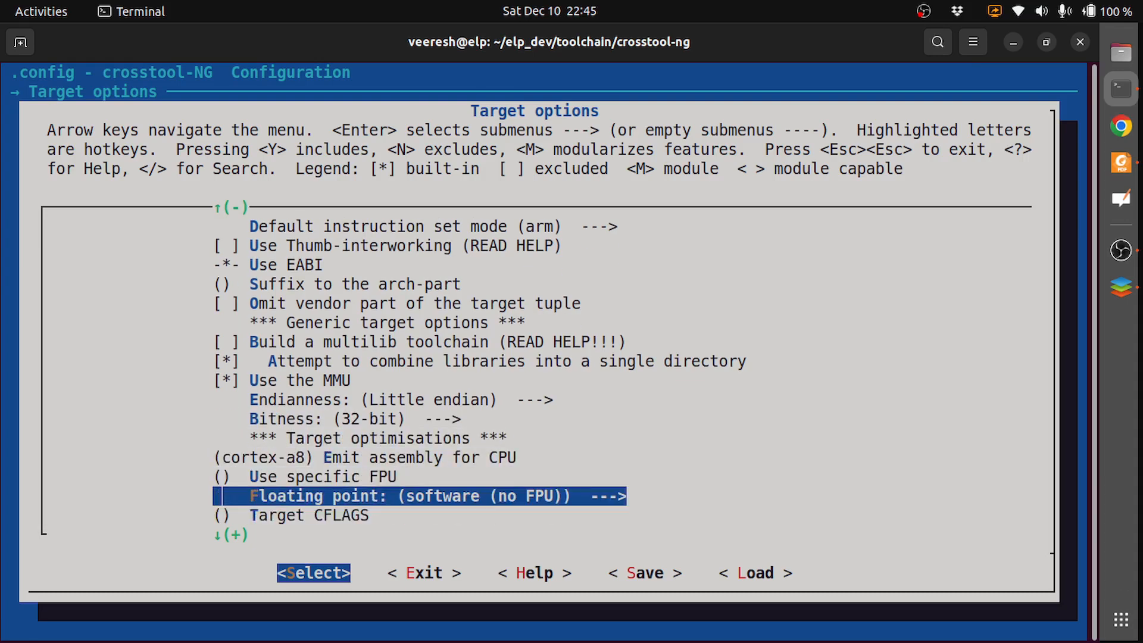
pyautogui.scroll(-3)
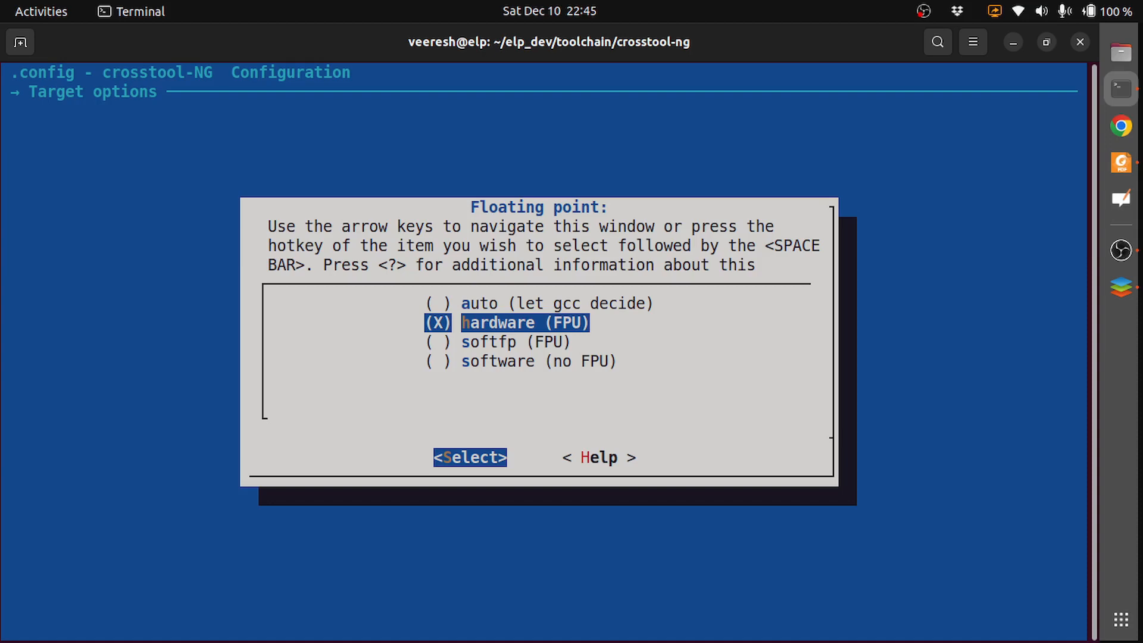
pyautogui.click(470, 457)
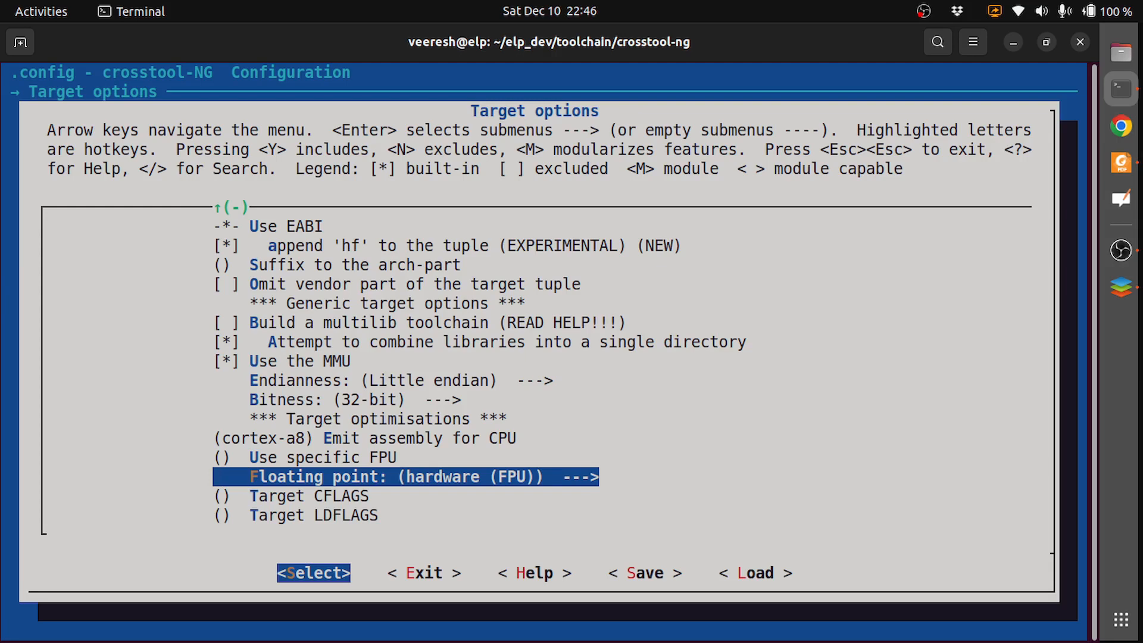
pyautogui.press('Up')
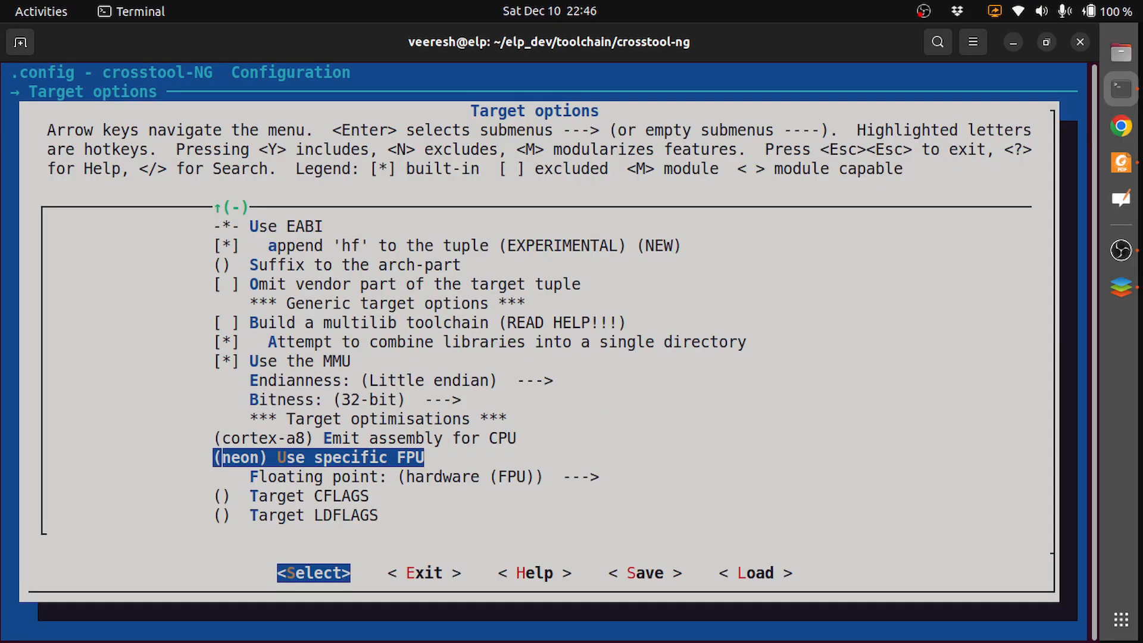
pyautogui.press('Right')
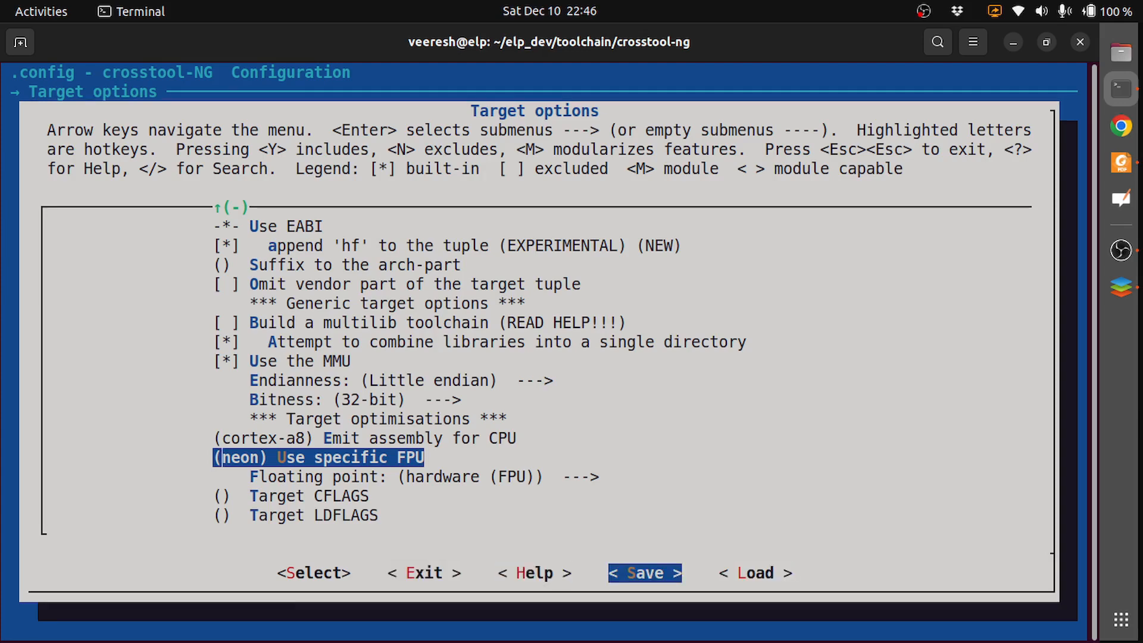
pyautogui.click(643, 573)
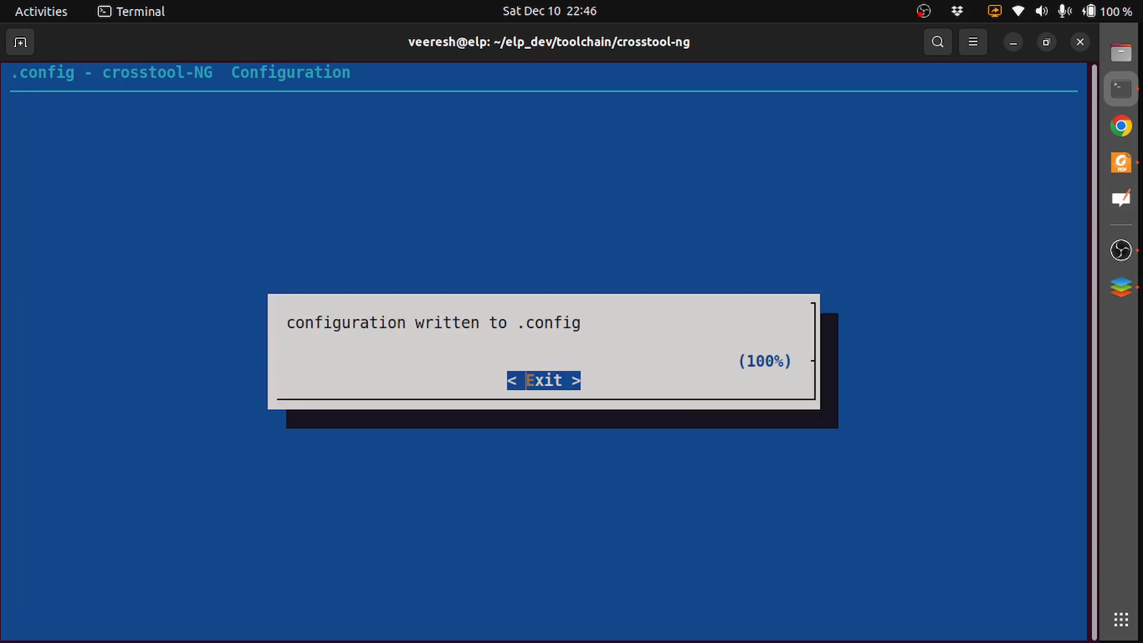
# Step: Dismiss the save confirmation and exit menuconfig
pyautogui.click(543, 380)
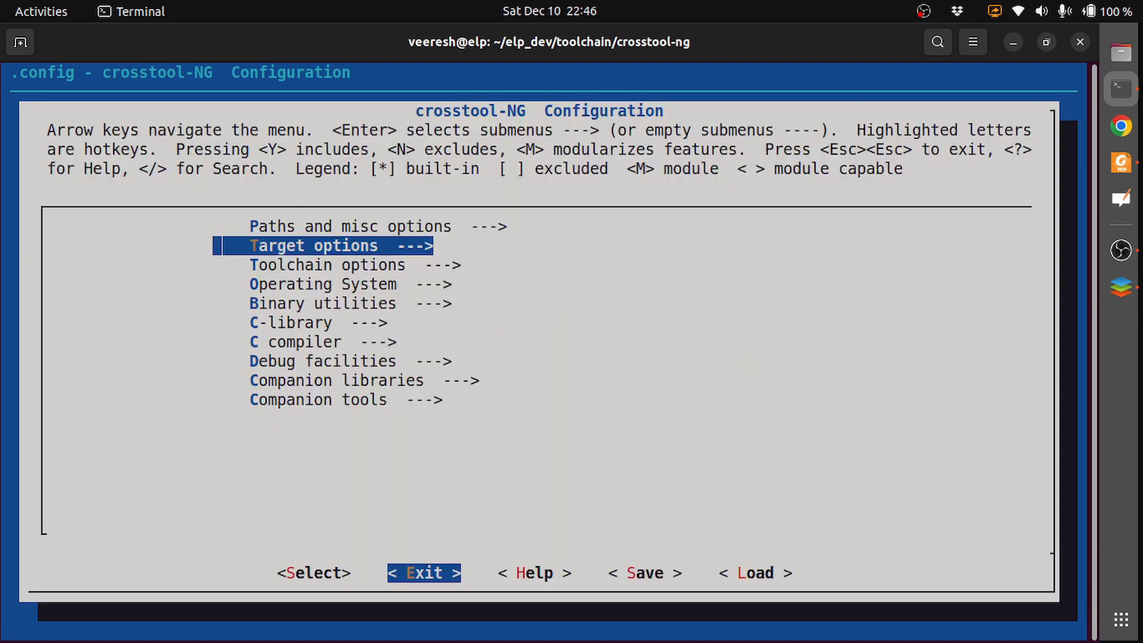
pyautogui.click(423, 572)
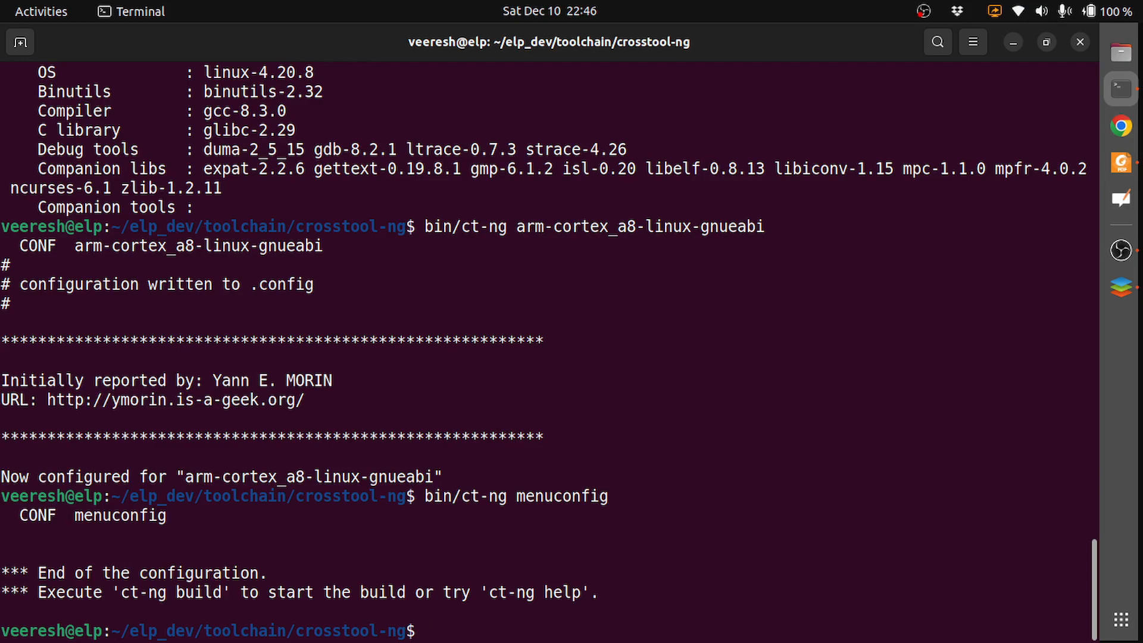
pyautogui.write('bin/ct-ng')
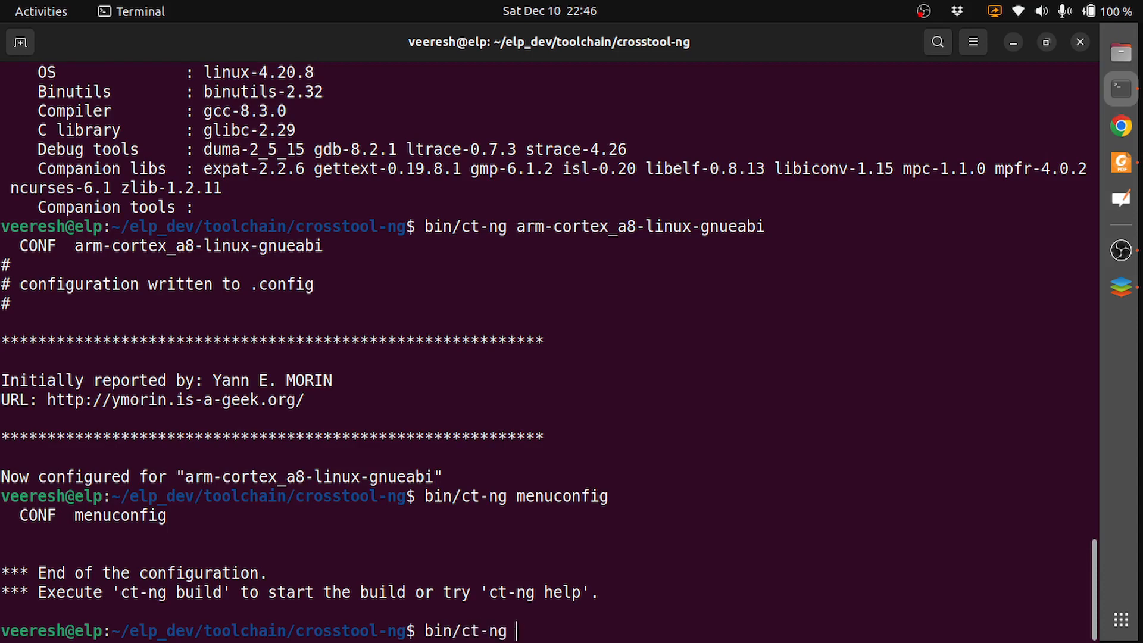
# Step: Start bin/ct-ng build for the arm-cortex_a8-linux-gnueabihf toolchain
pyautogui.write('build')
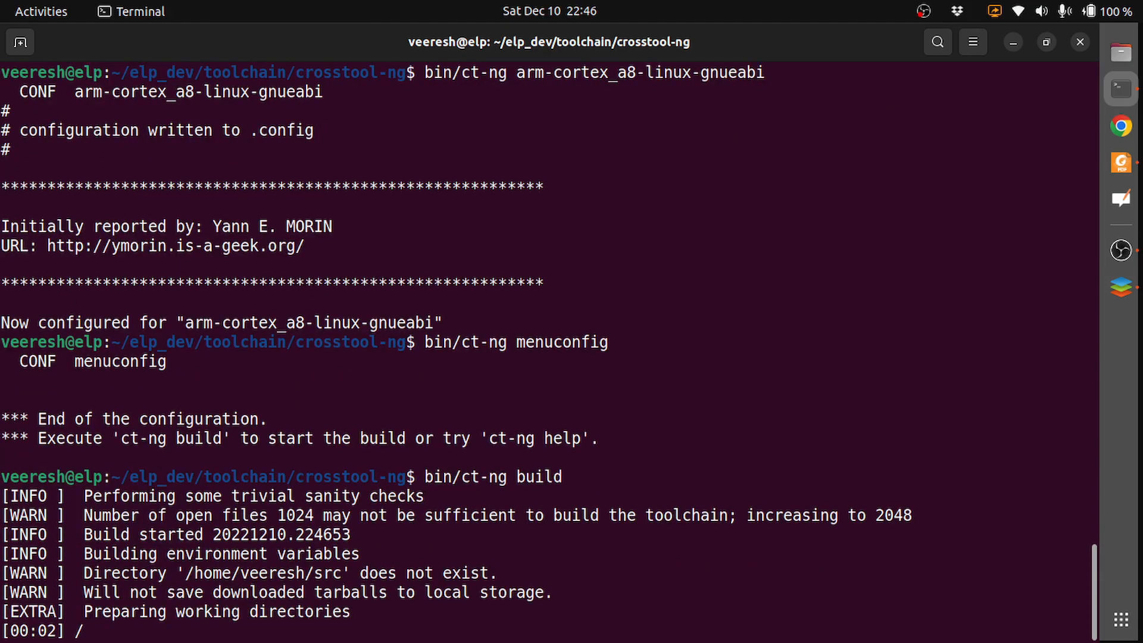
pyautogui.scroll(-3)
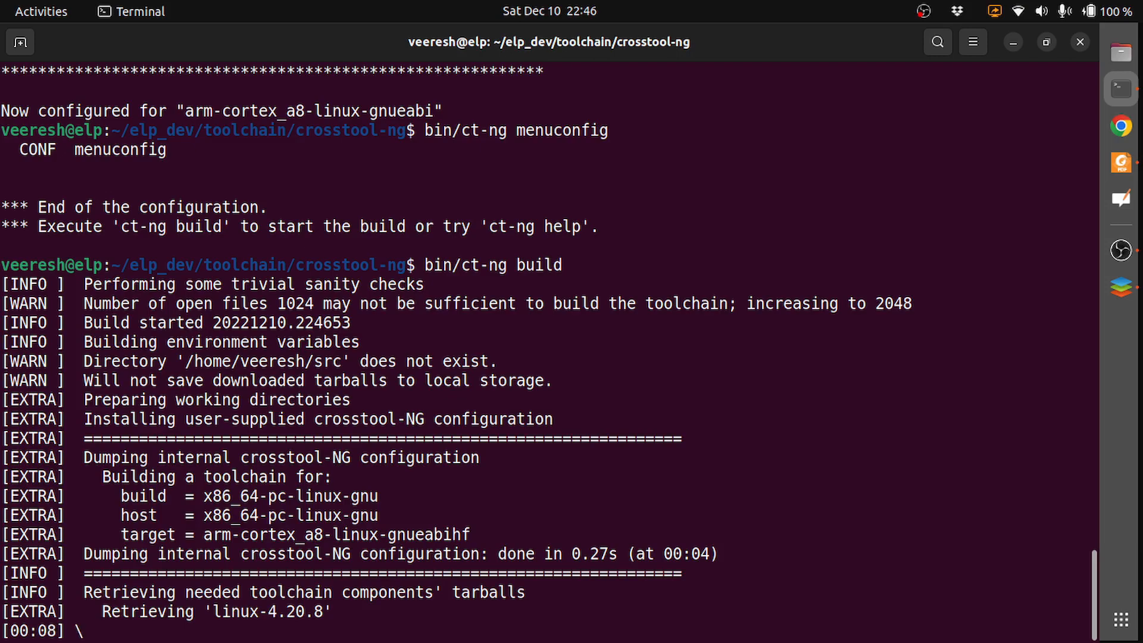
pyautogui.moveTo(475, 419)
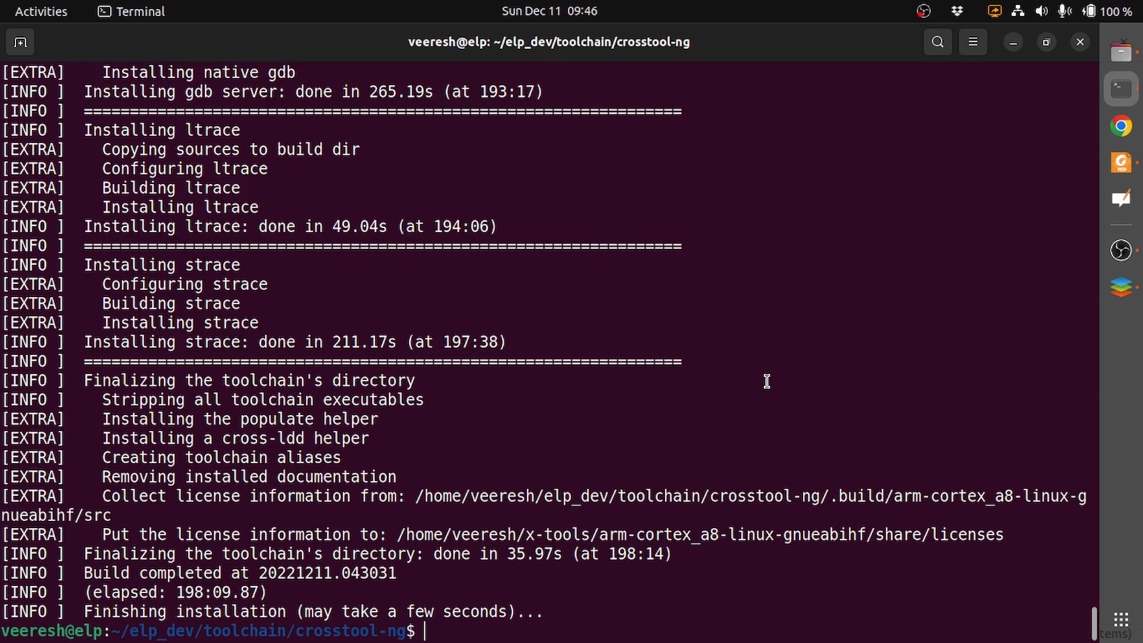
pyautogui.moveTo(473, 503)
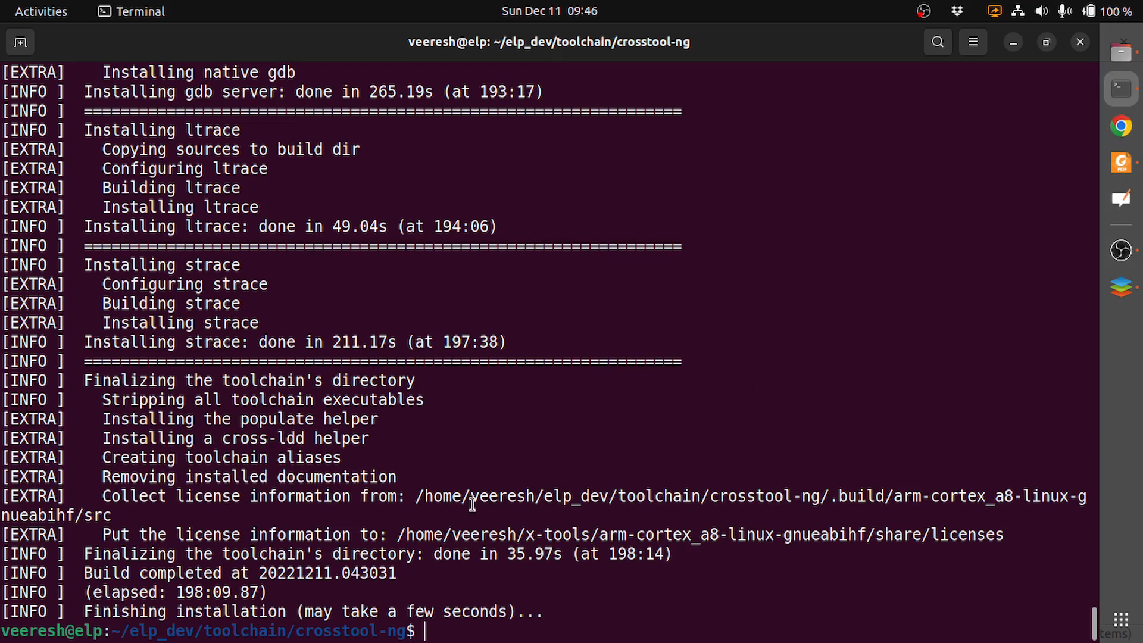
pyautogui.moveTo(521, 536)
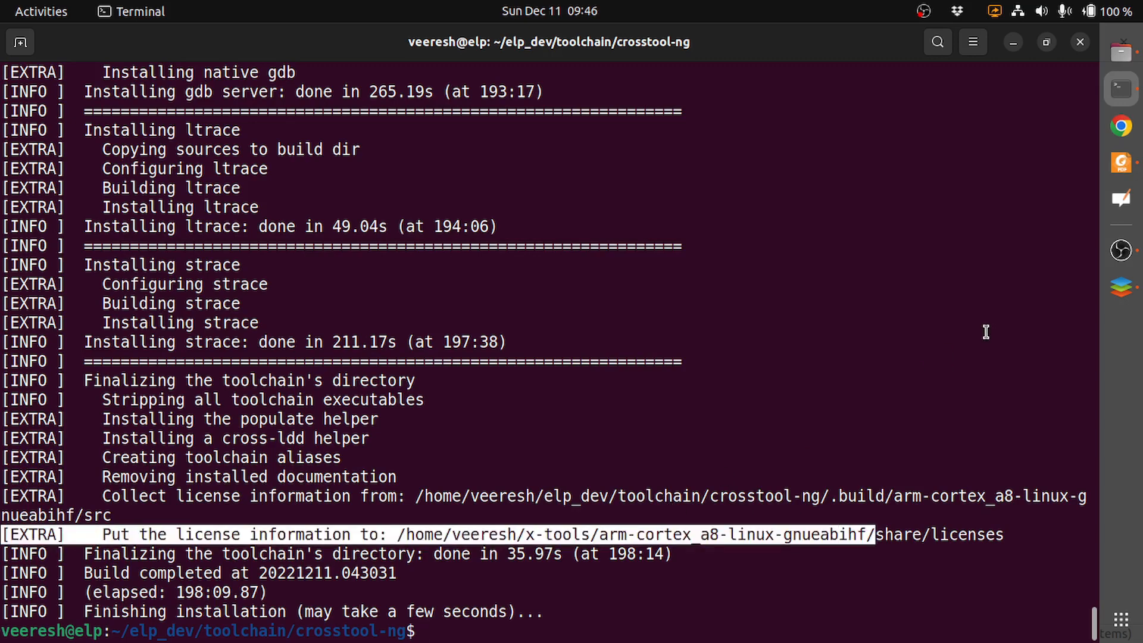
pyautogui.moveTo(1121, 53)
pyautogui.write('bin/ct-ng list-samples')
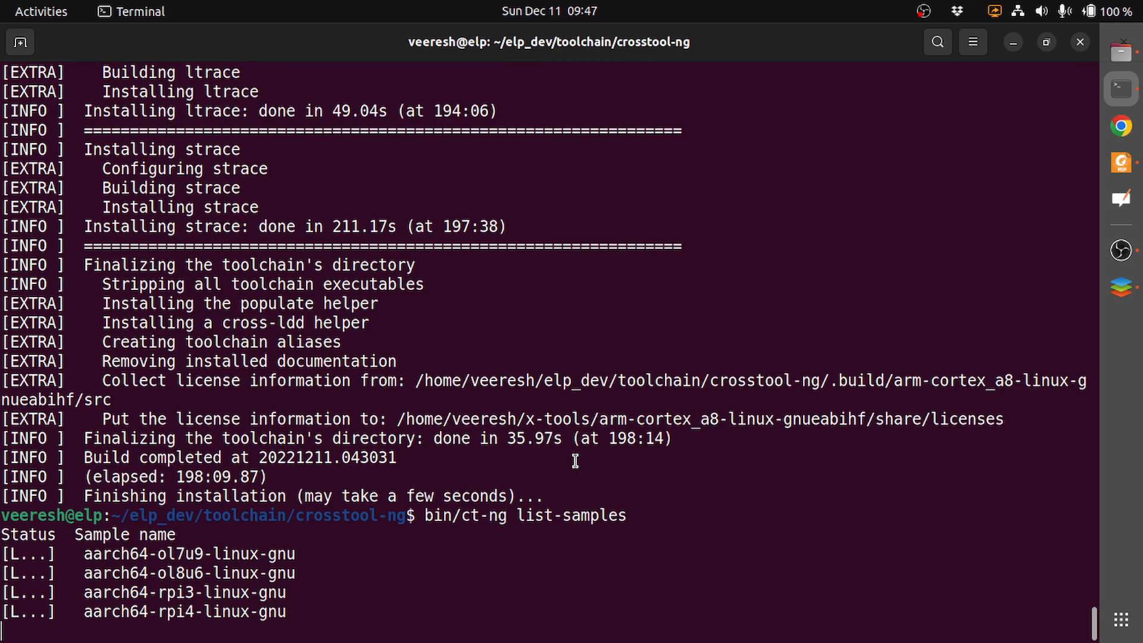
# Step: Scroll the ct-ng sample list through the arm, armv6–armv8 and i686 entries
pyautogui.scroll(-3)
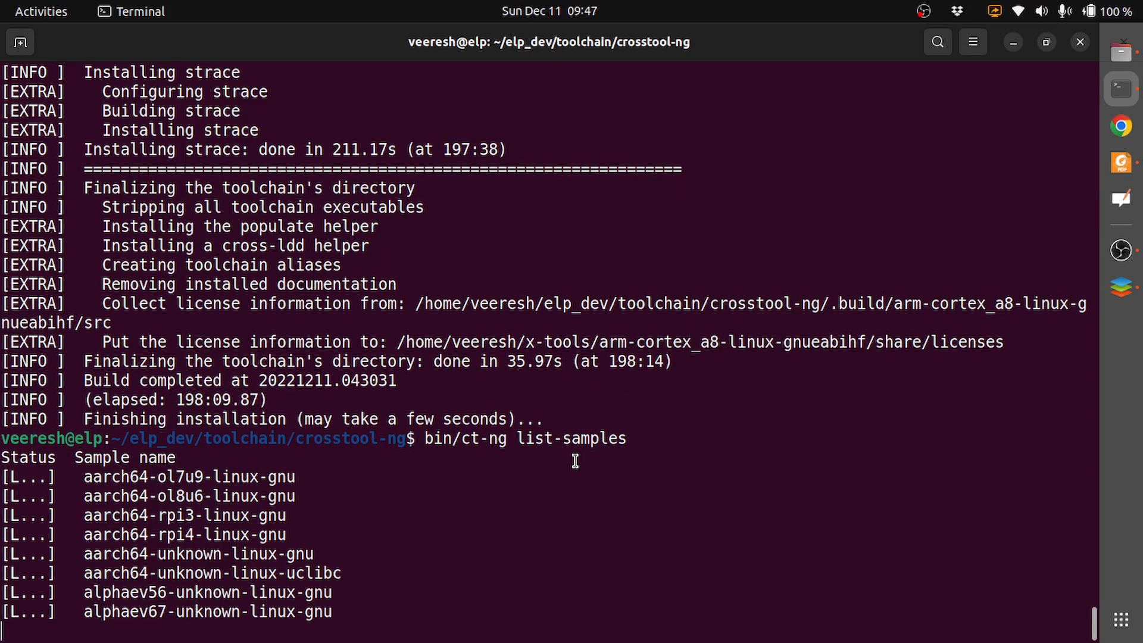
pyautogui.scroll(-3)
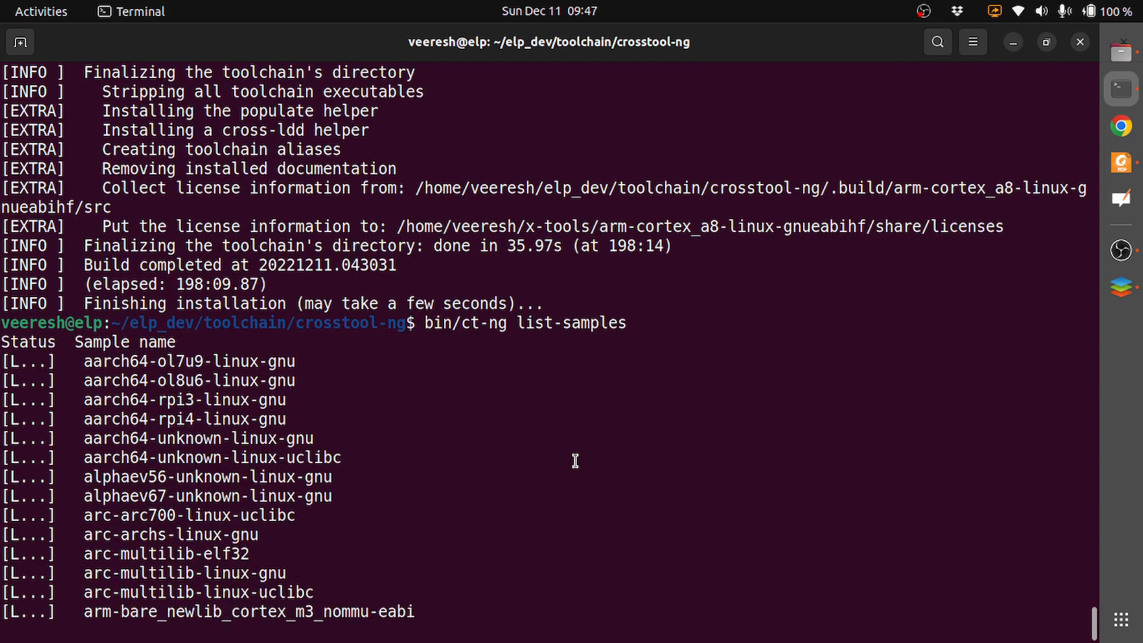
pyautogui.scroll(-3)
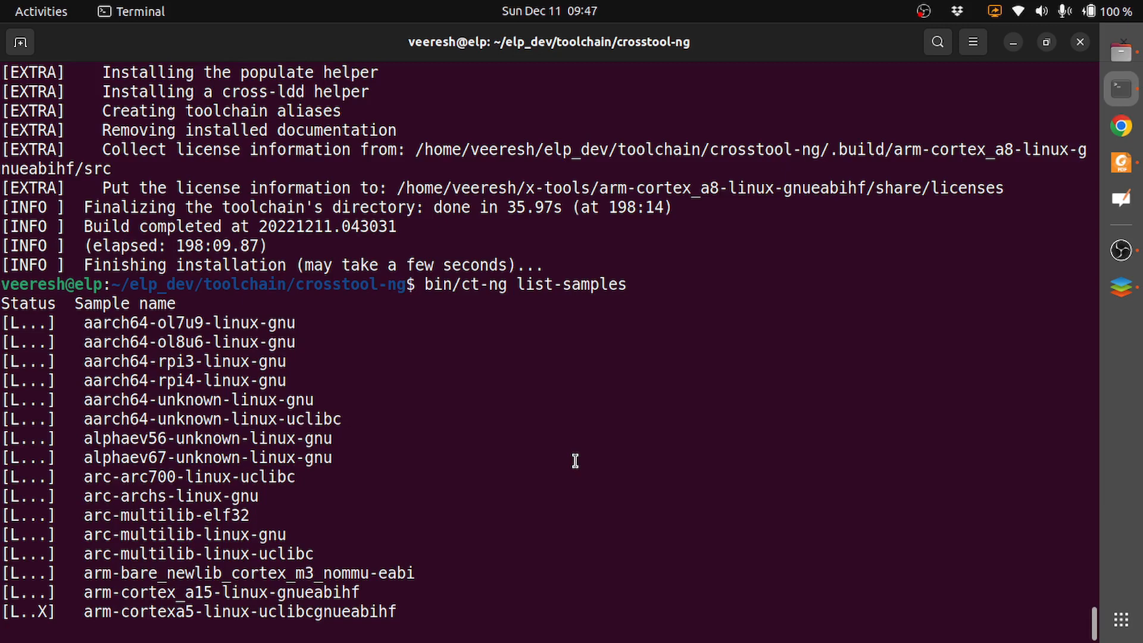
pyautogui.scroll(-3)
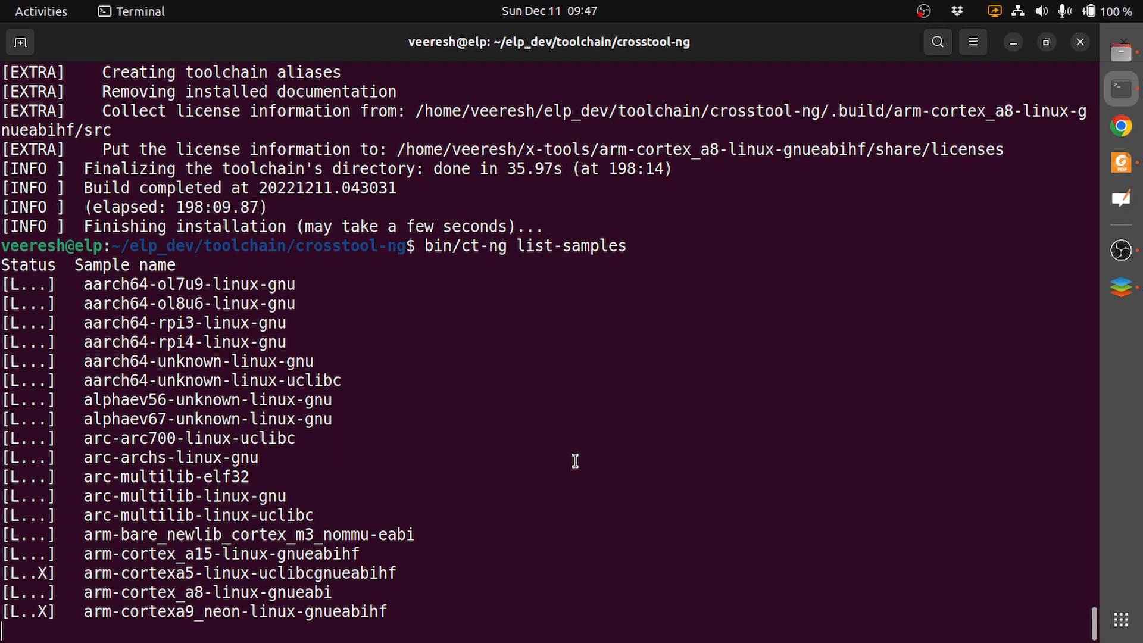
pyautogui.scroll(-3)
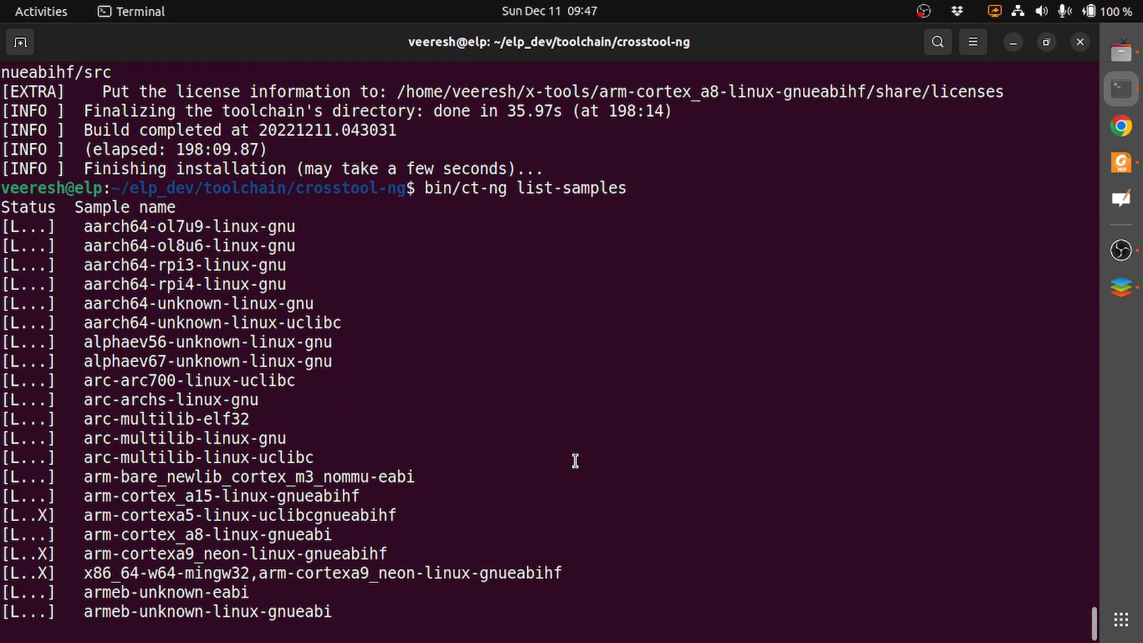
pyautogui.scroll(-3)
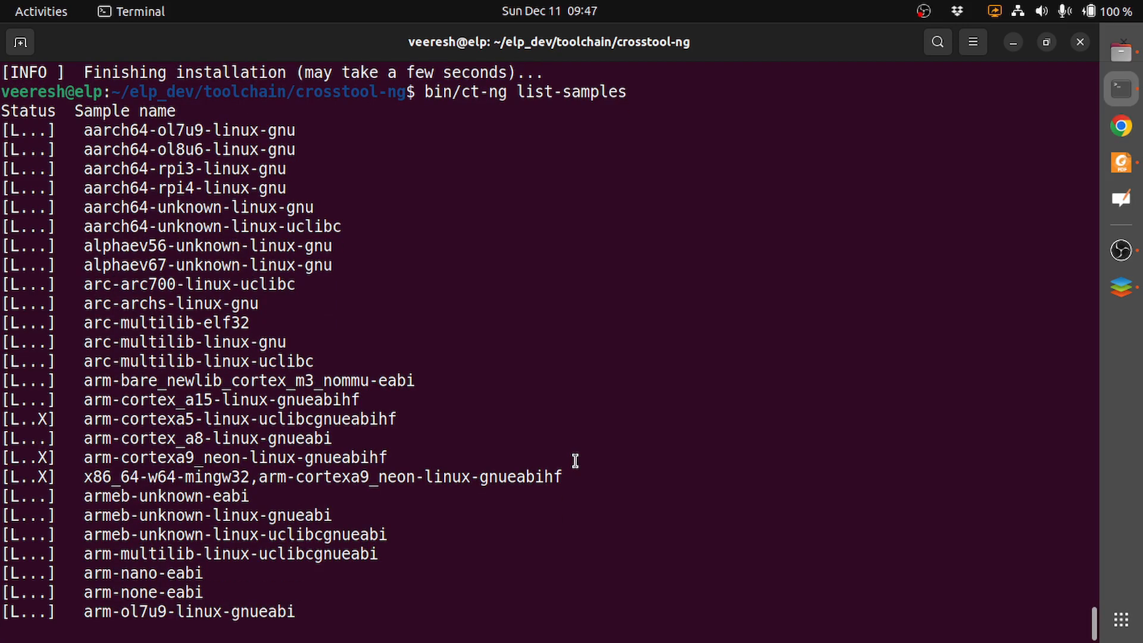
pyautogui.scroll(-3)
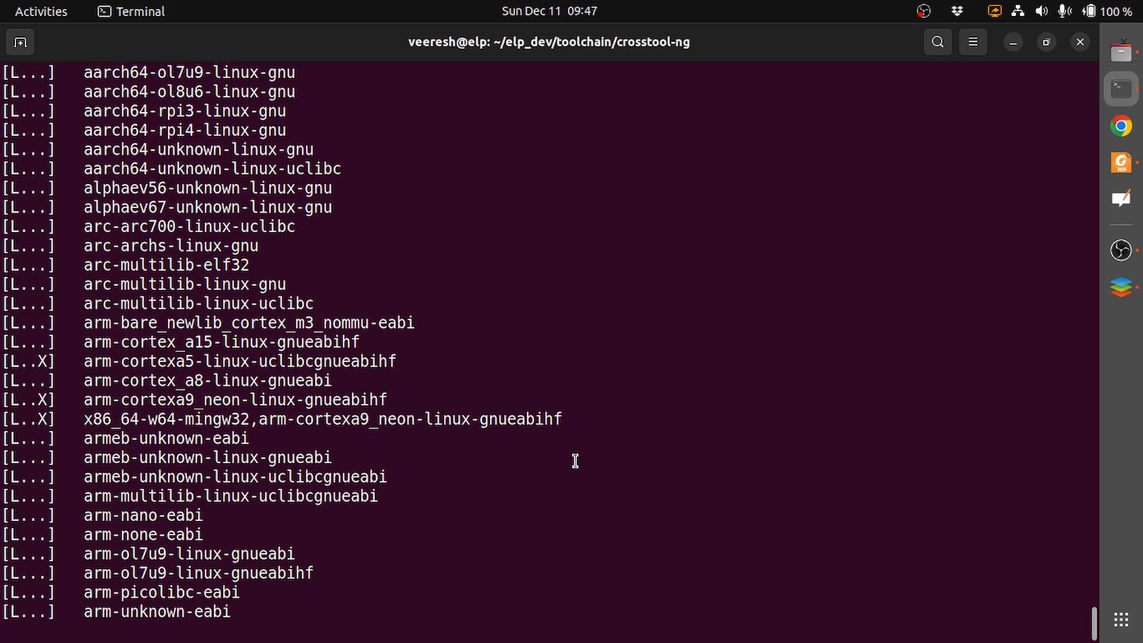
pyautogui.scroll(-3)
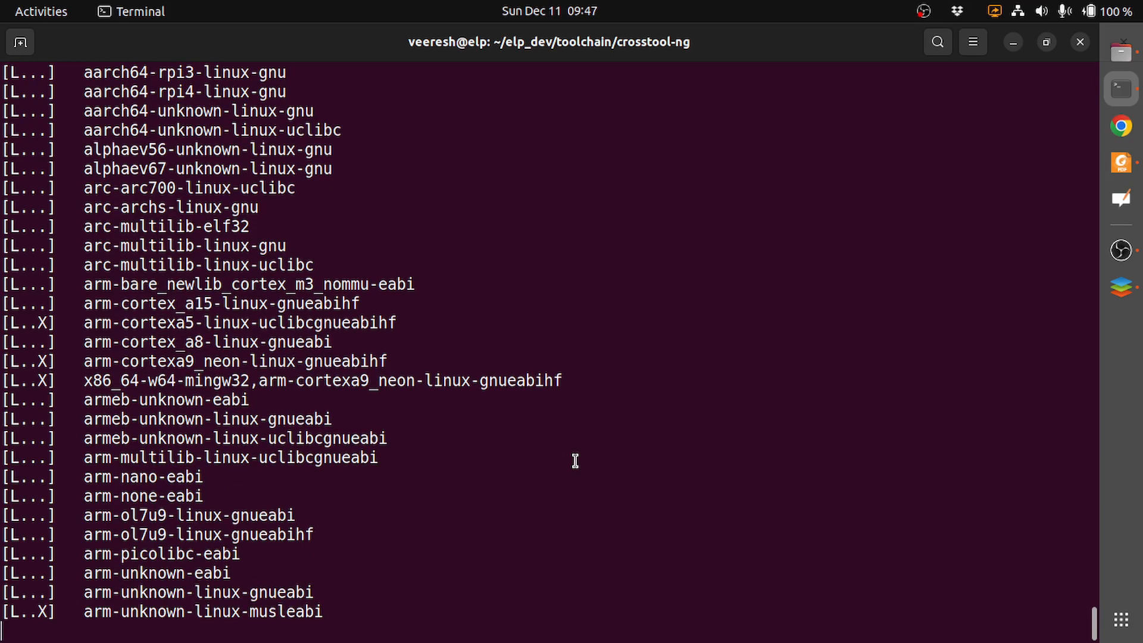
pyautogui.scroll(-3)
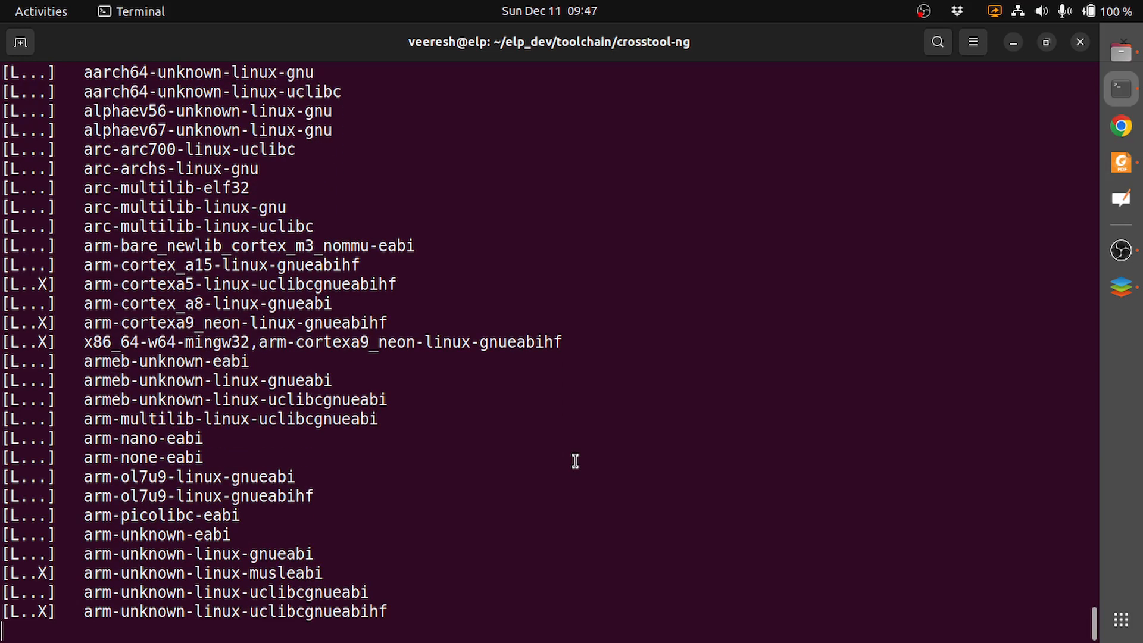
pyautogui.scroll(-3)
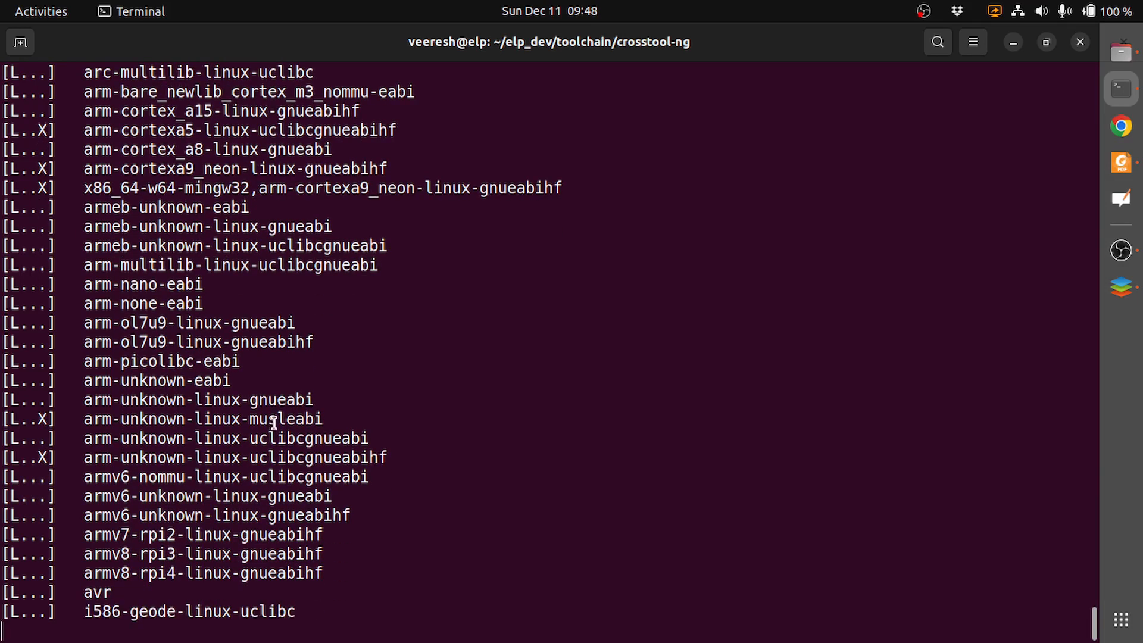
pyautogui.scroll(-3)
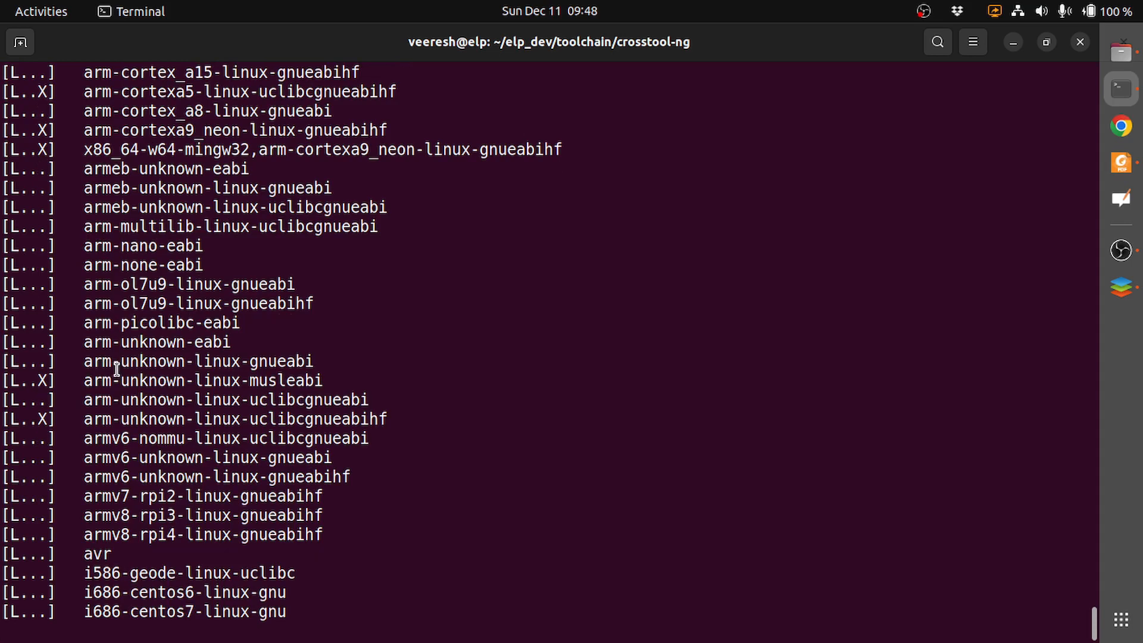
pyautogui.scroll(-3)
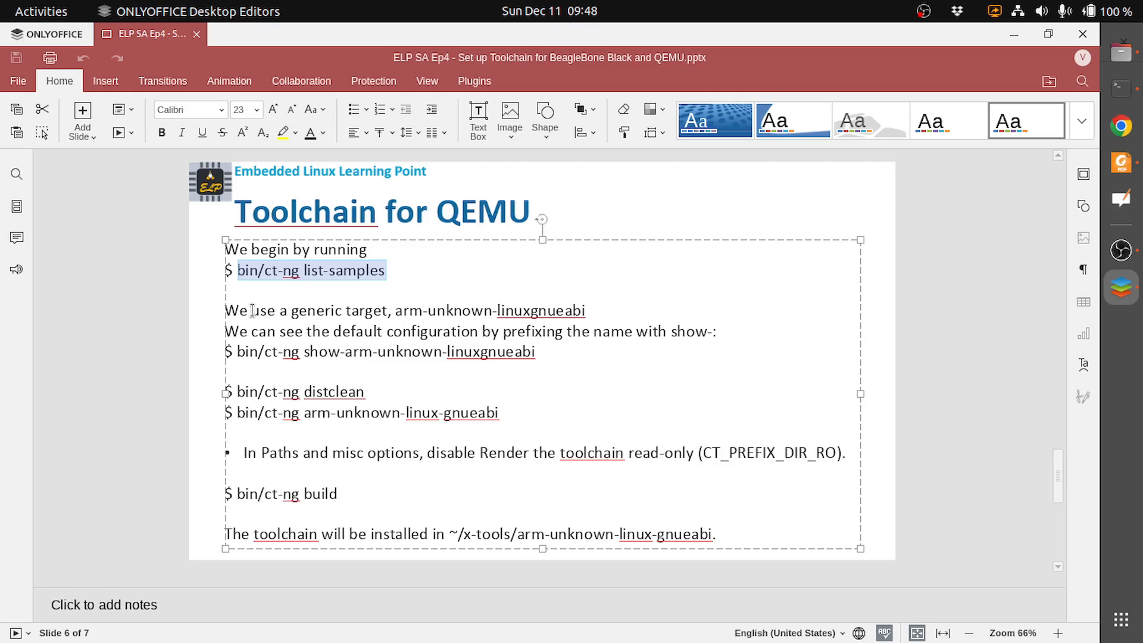
pyautogui.moveTo(405, 310)
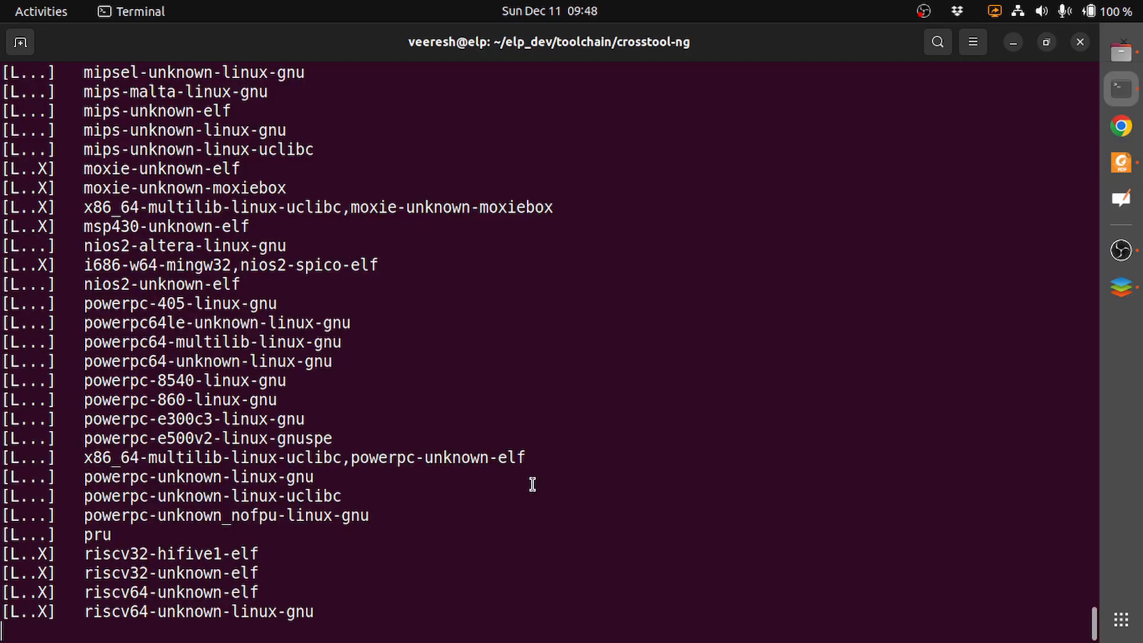
# Step: Run bin/ct-ng show-arm-unknown-linux-gnueabi to list gcc-12.2.0, glibc-2.36, linux-6.0.2, binutils-2.39
pyautogui.write('bin/ct-ng show-arm-unknown-linux-gnueabi')
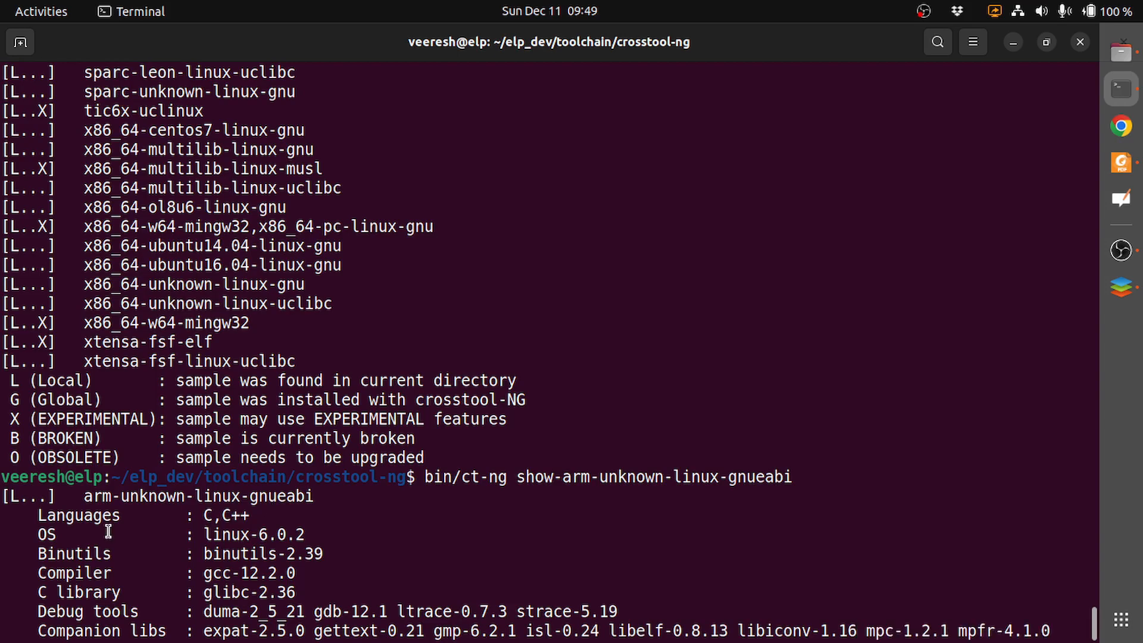
pyautogui.scroll(-3)
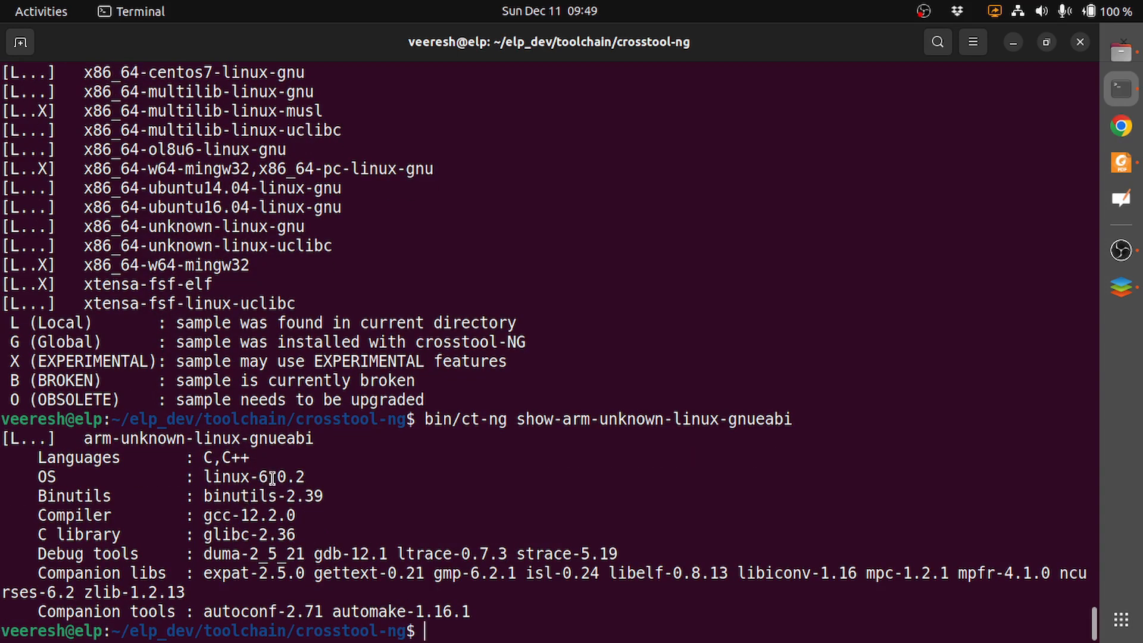
pyautogui.moveTo(159, 498)
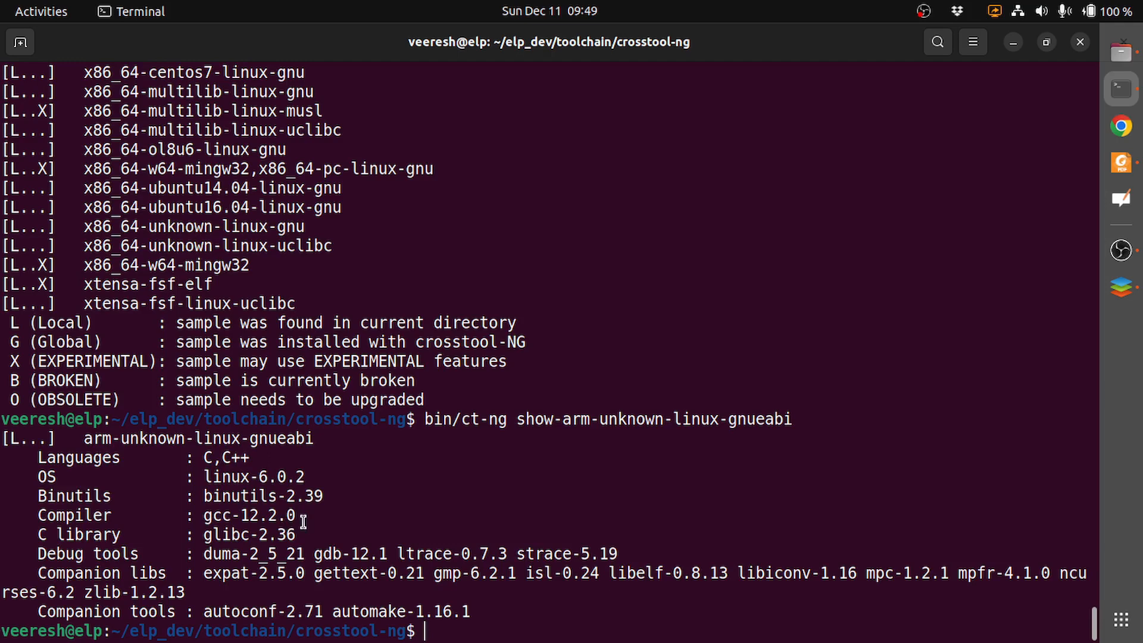
pyautogui.moveTo(209, 536)
pyautogui.write('bin/ct-ng distclean')
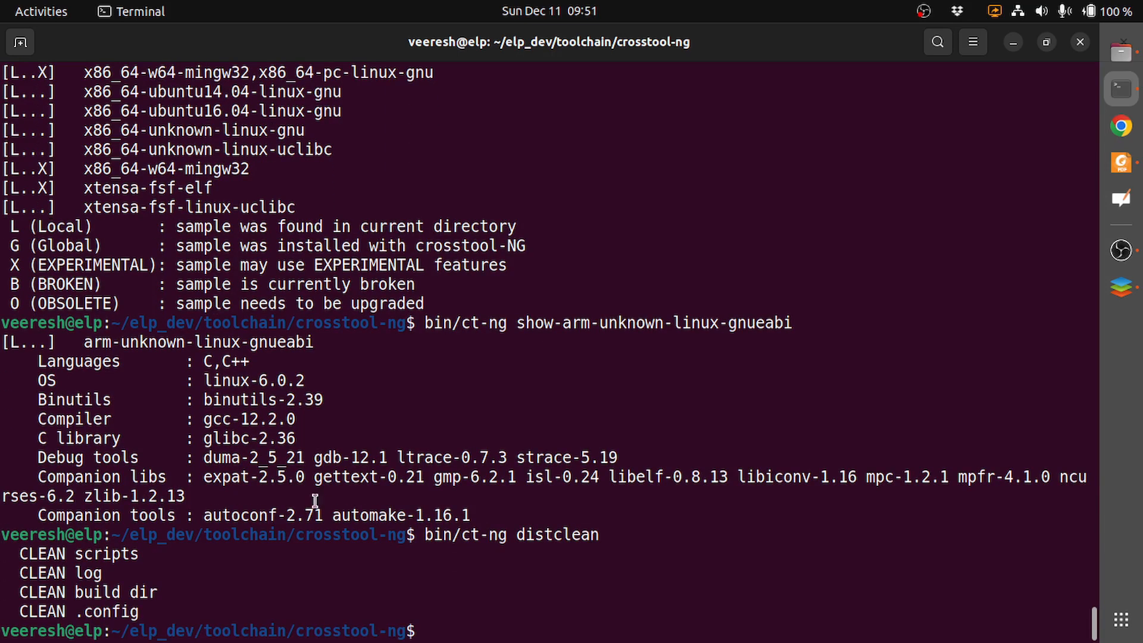
pyautogui.moveTo(575, 576)
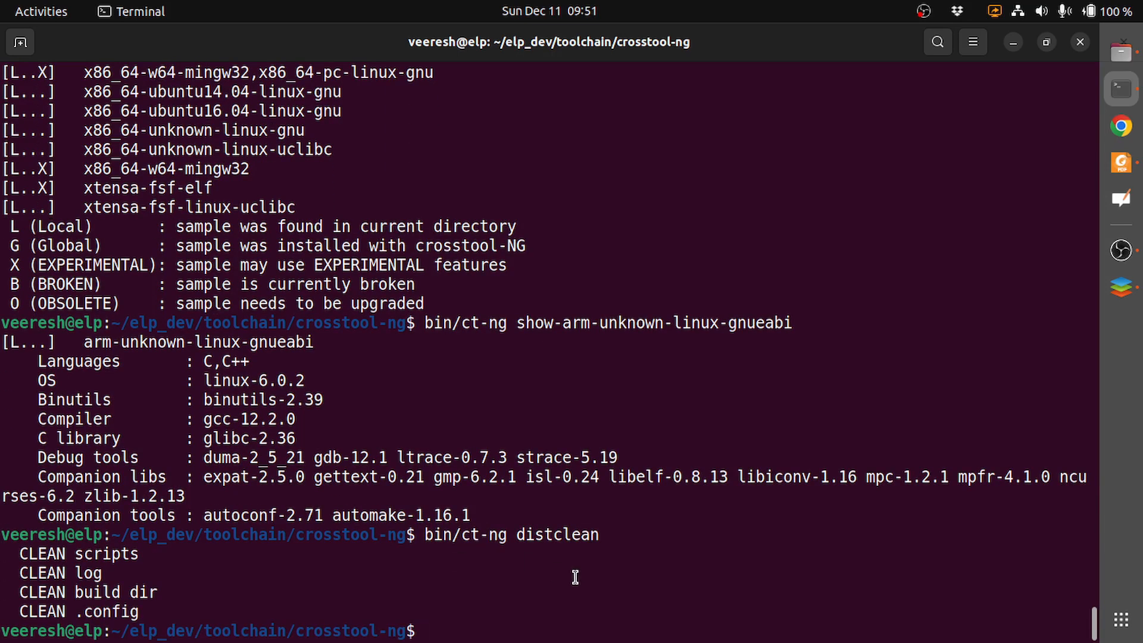
# Step: Load the arm-unknown-linux-gnueabi sample configuration with bin/ct-ng arm-unknown-linux-gnueabi
pyautogui.write('bin/ct-ng arm-unknown-linux-gnueabi')
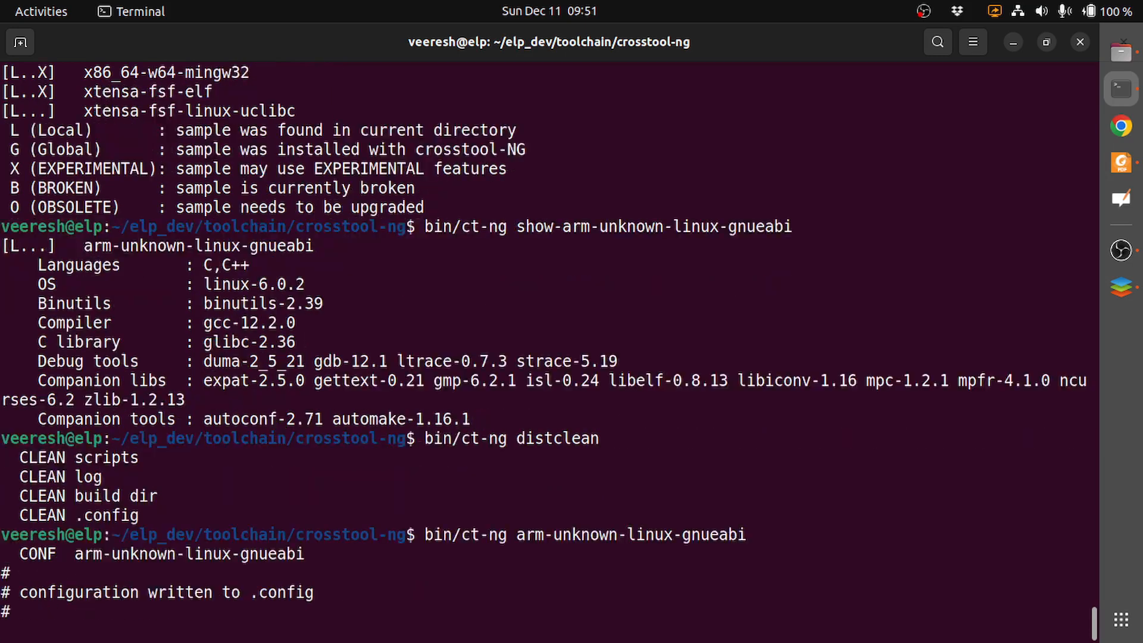
pyautogui.press('Return')
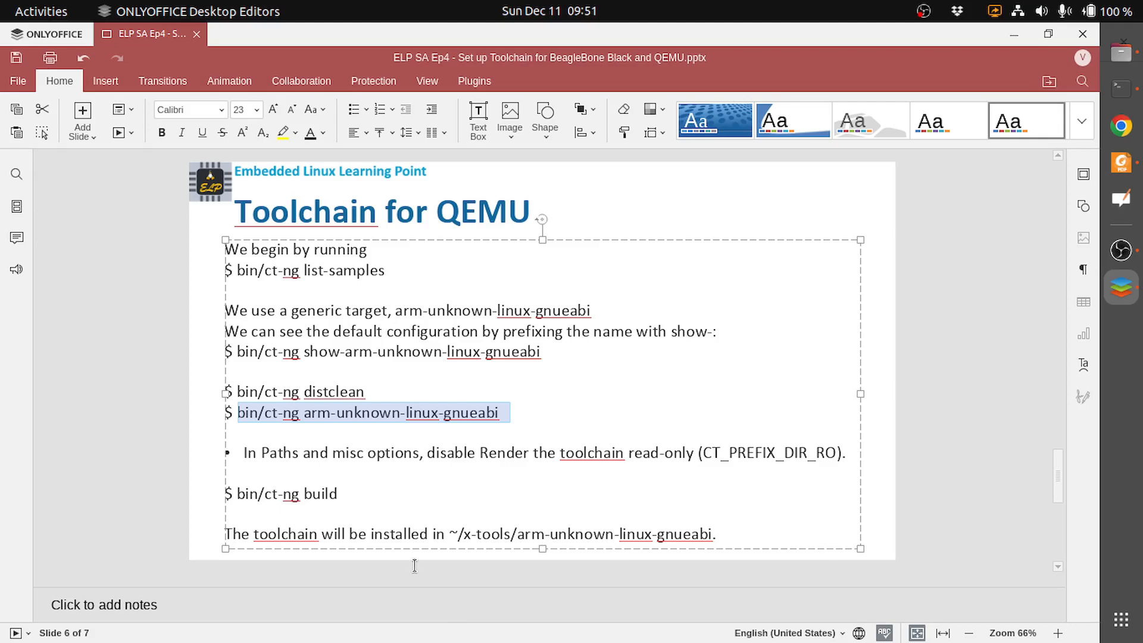
pyautogui.moveTo(421, 483)
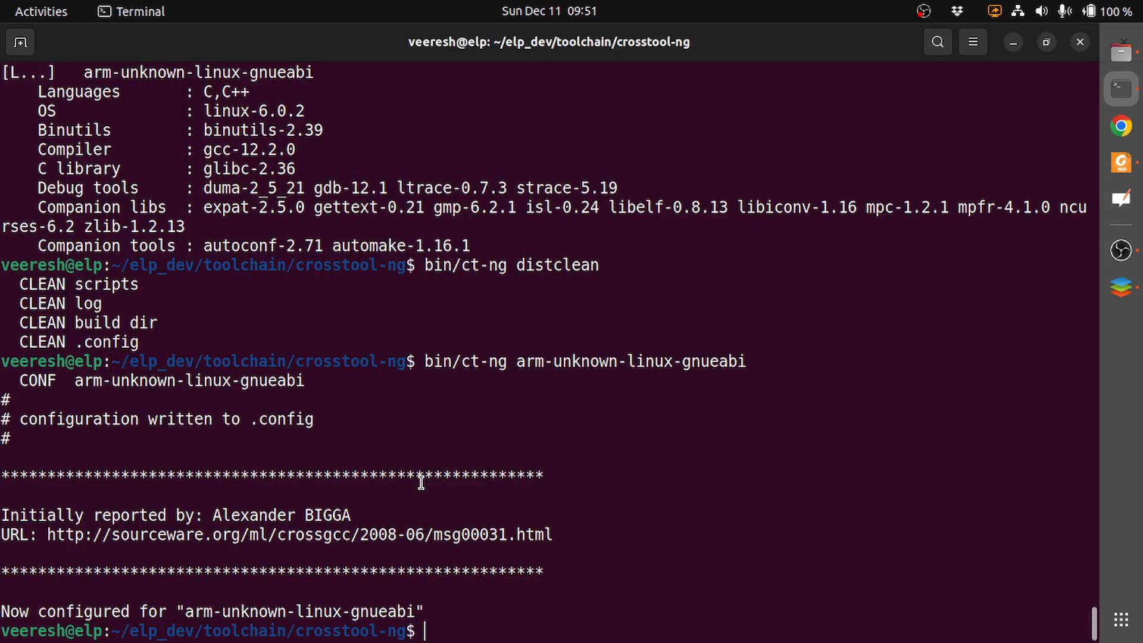
# Step: In menuconfig, disable 'Render the toolchain read-only' under Paths and misc options, then save to .config
pyautogui.write('bin/ct-ng arm-unknown-linux-gnueabi')
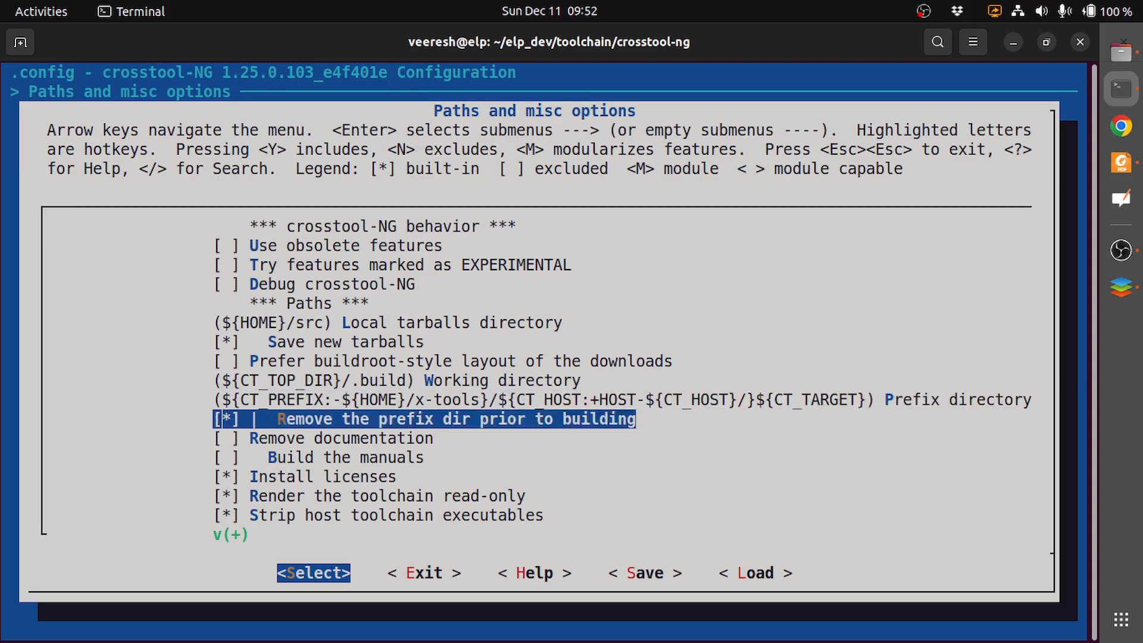
pyautogui.press('Down')
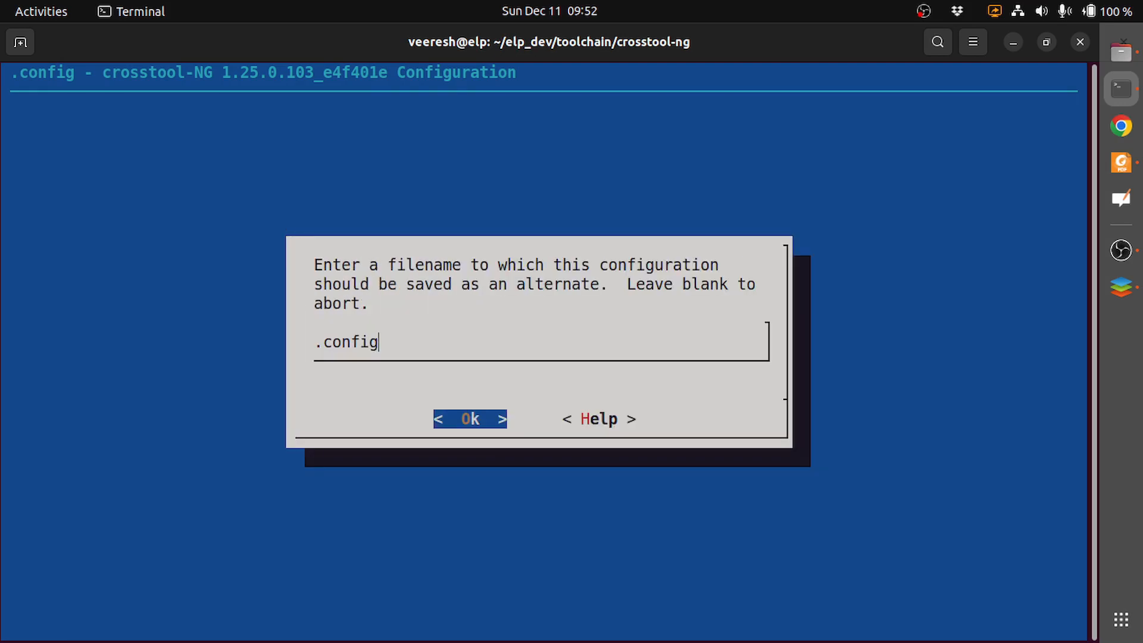
pyautogui.click(469, 419)
pyautogui.write('bin/ct-ng')
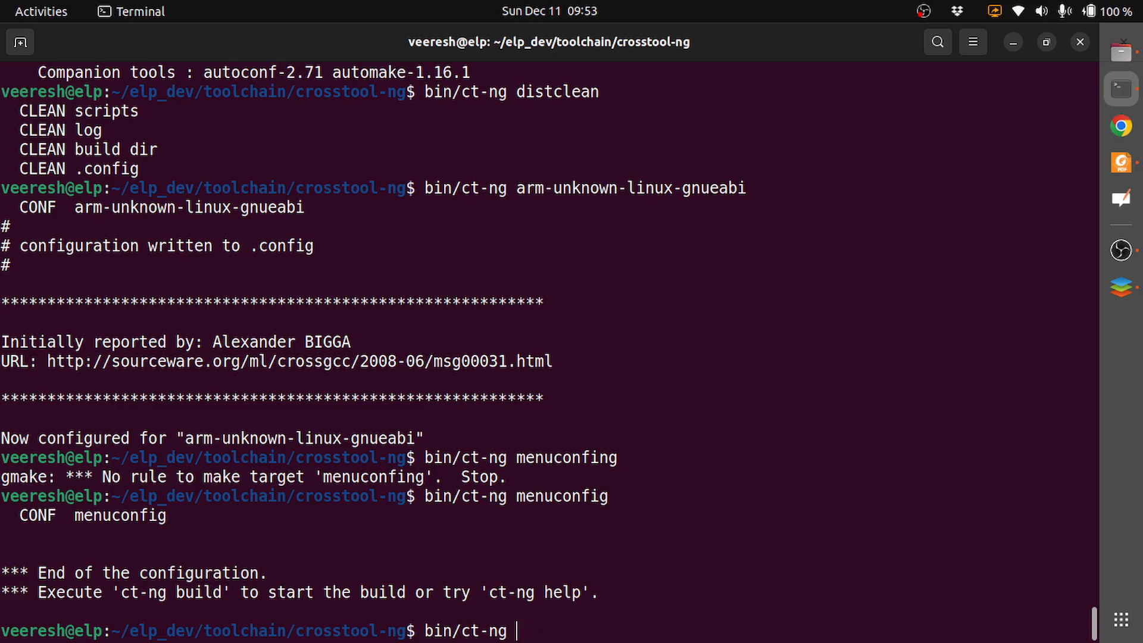
# Step: Run bin/ct-ng build to start building the arm-unknown-linux-gnueabi toolchain
pyautogui.write('build')
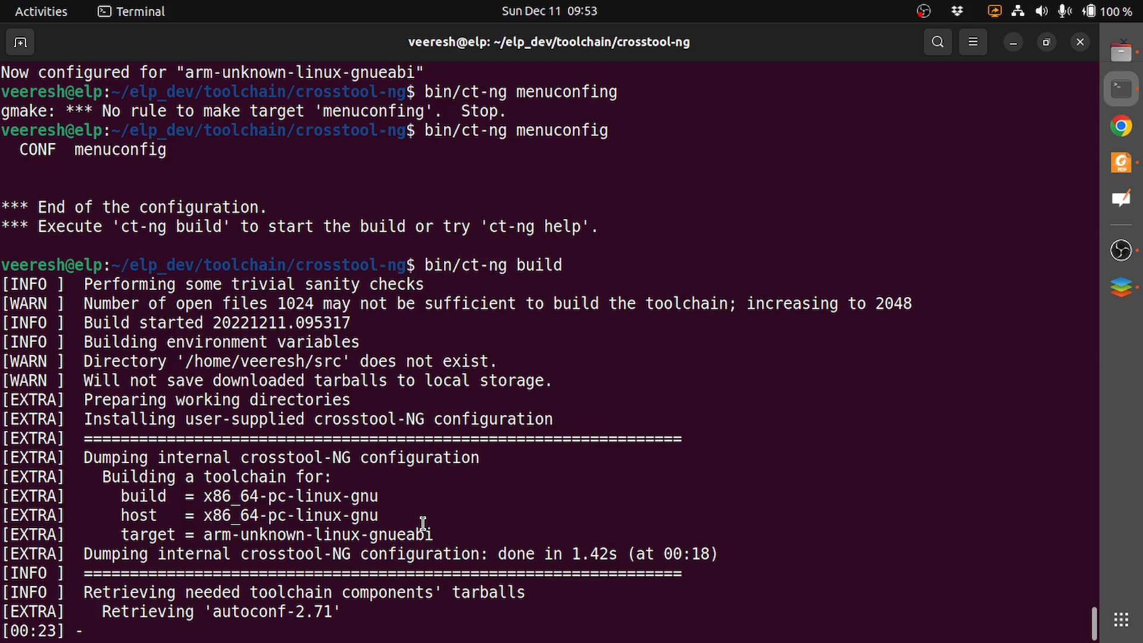
pyautogui.moveTo(579, 501)
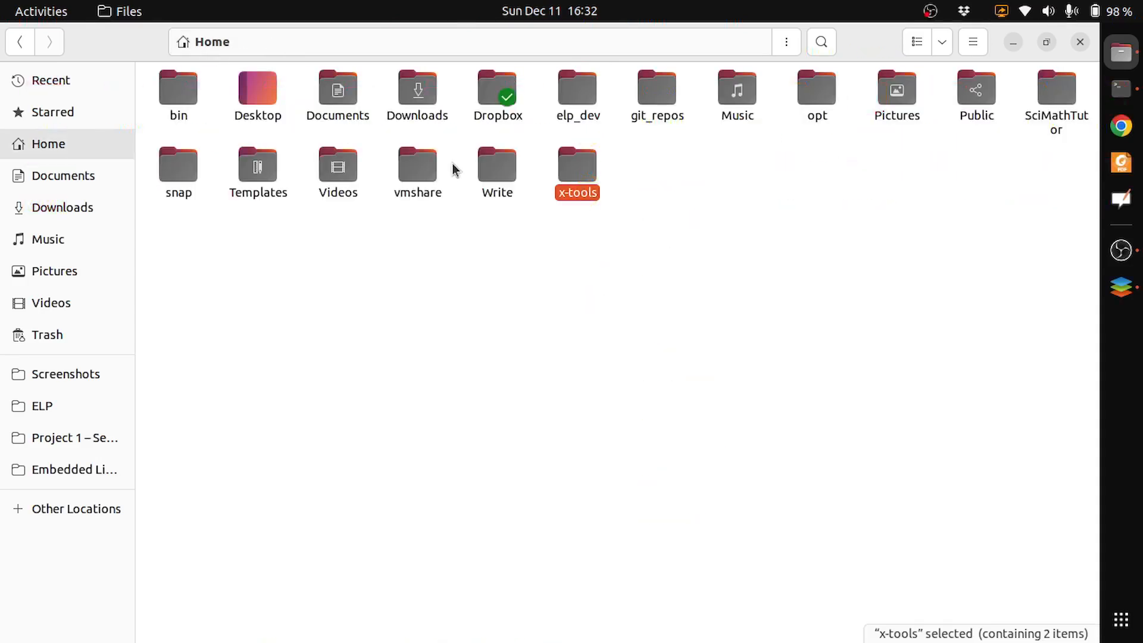
# Step: Open x-tools and select the arm-cortex_a8-linux-gnueabihf and arm-unknown-linux-gnueabi folders
pyautogui.doubleClick(578, 164)
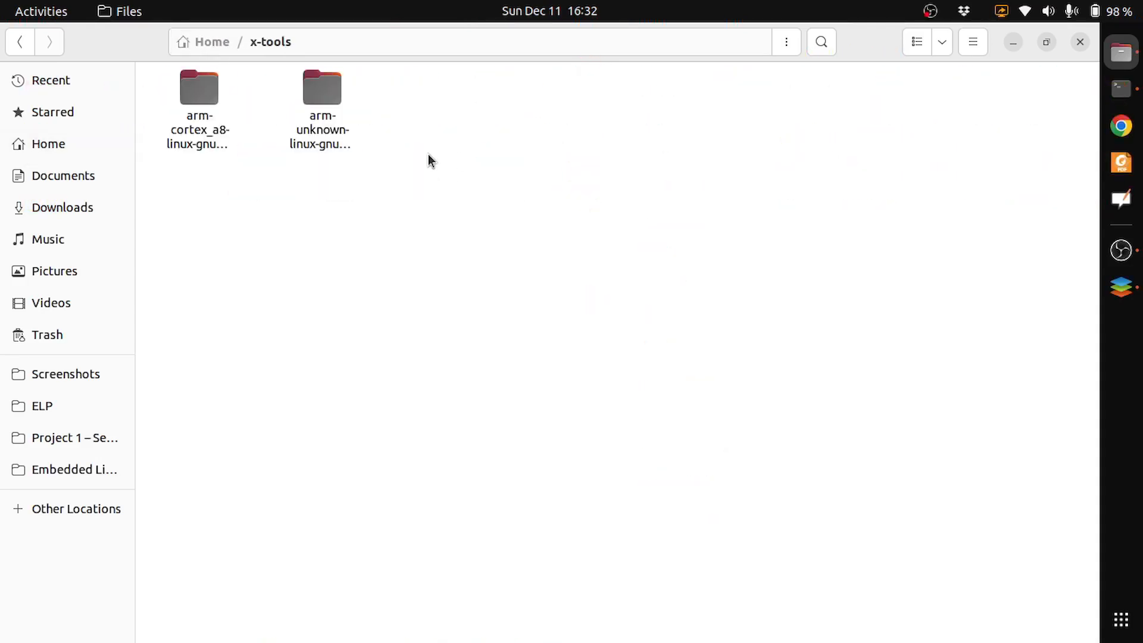
pyautogui.press('ctrl+a')
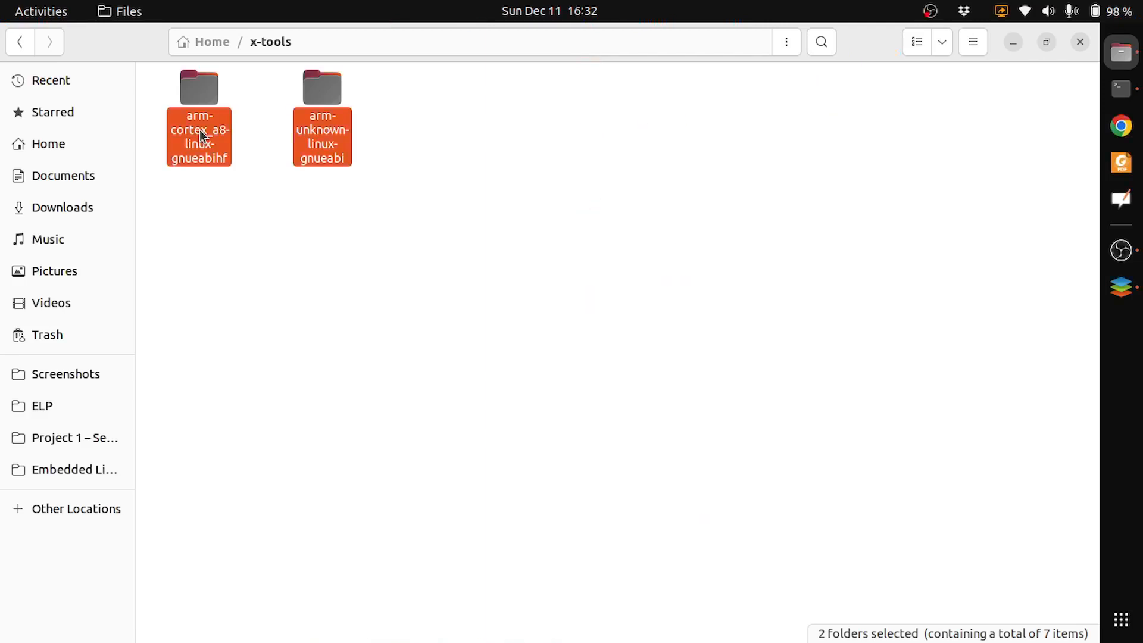
pyautogui.moveTo(465, 155)
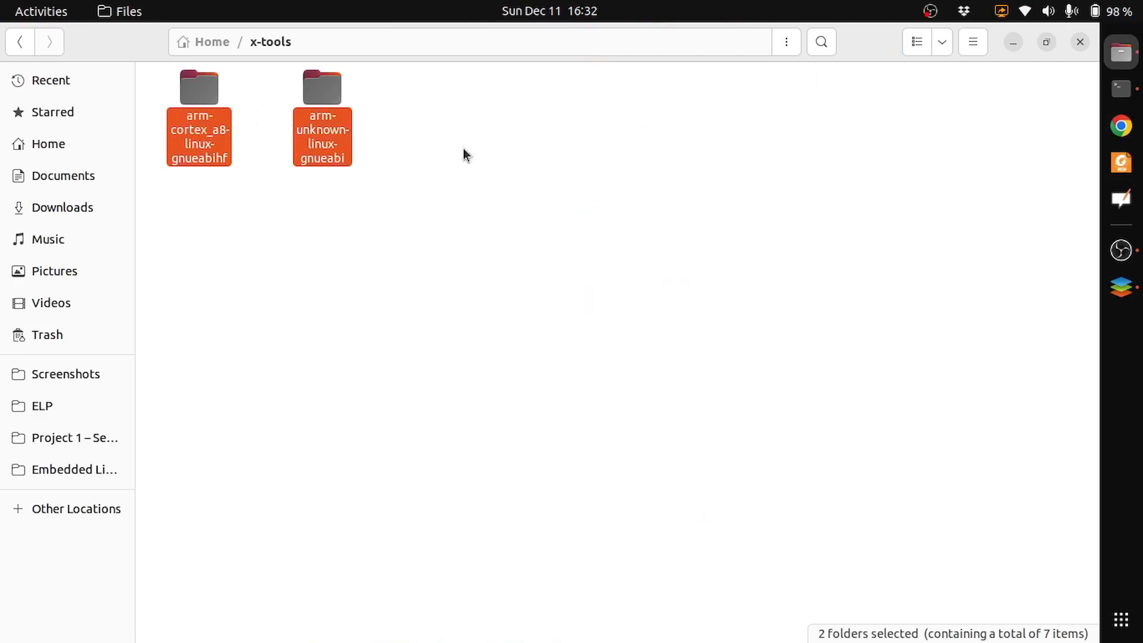